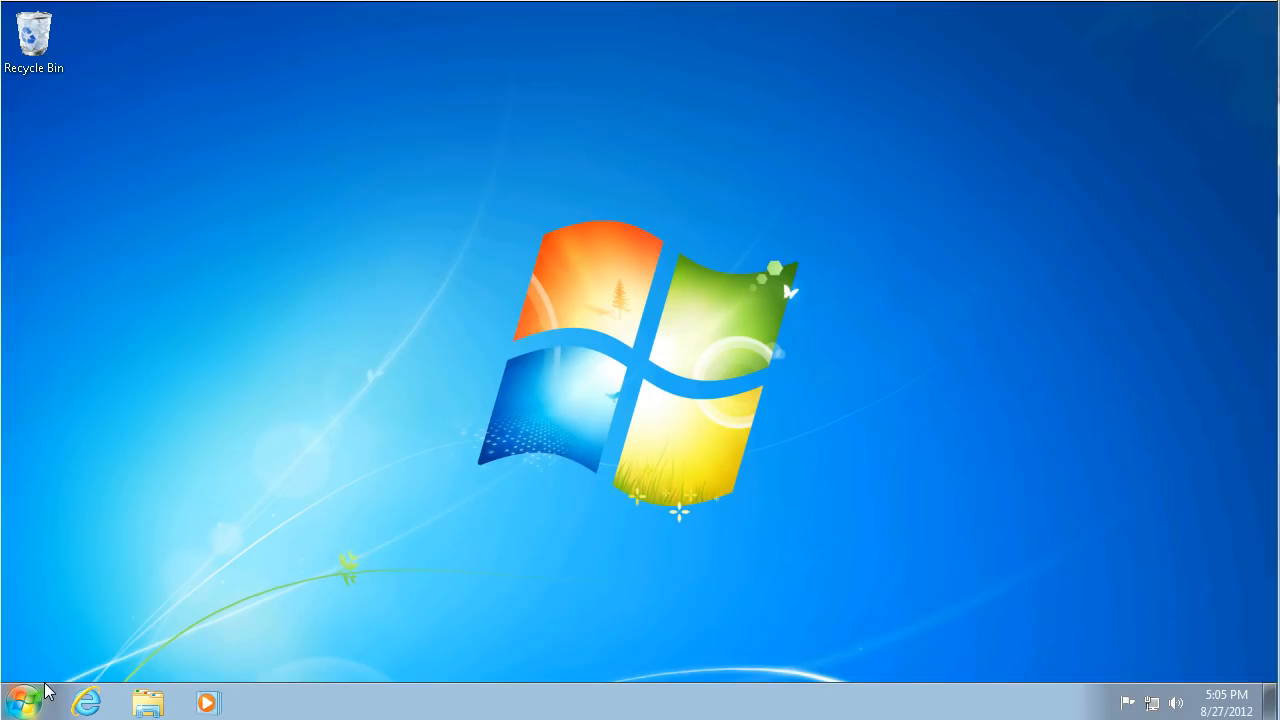
Search the Start menu for 'wbemt' to launch the WMI Tester.
left_click(22, 702)
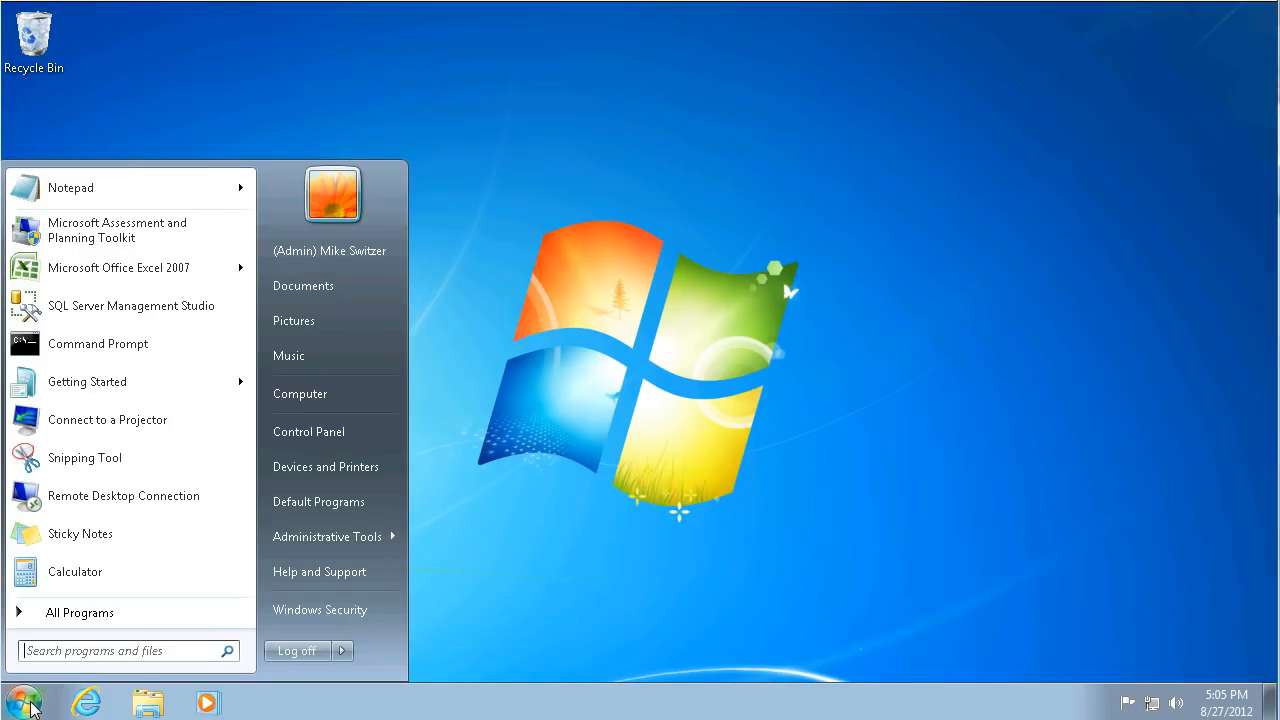
type("wbemt")
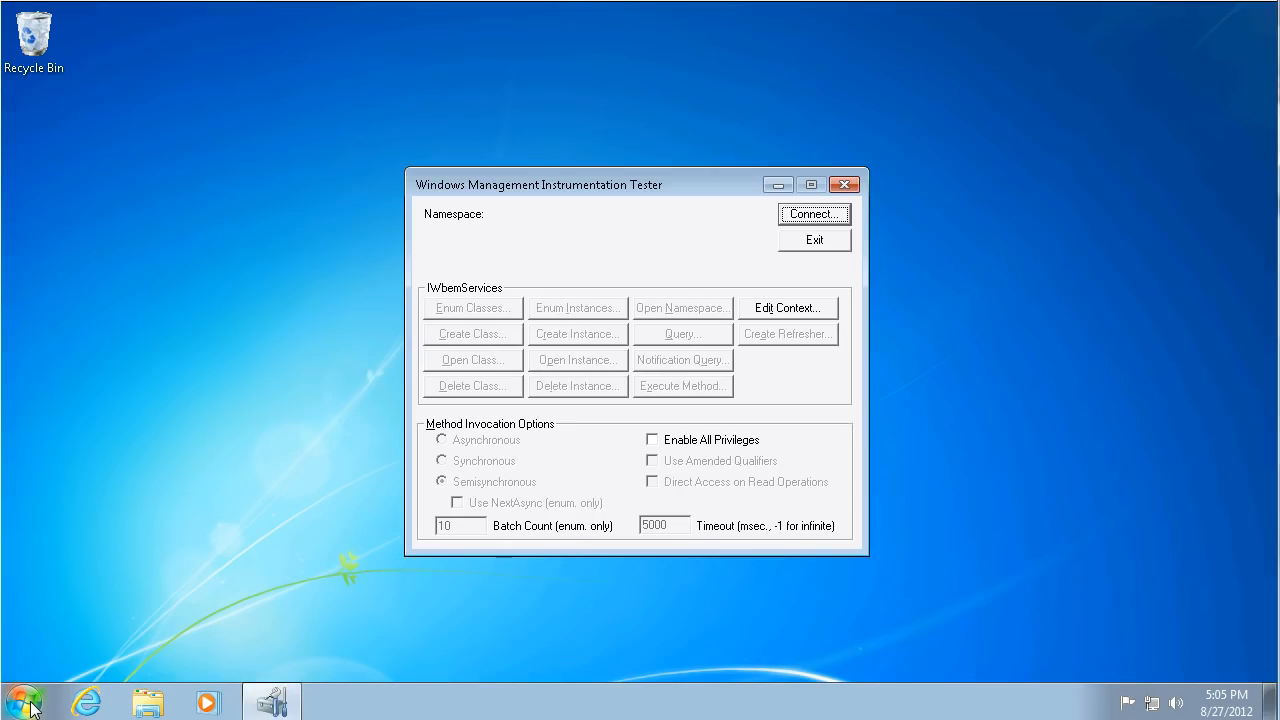
mouse_move(530, 184)
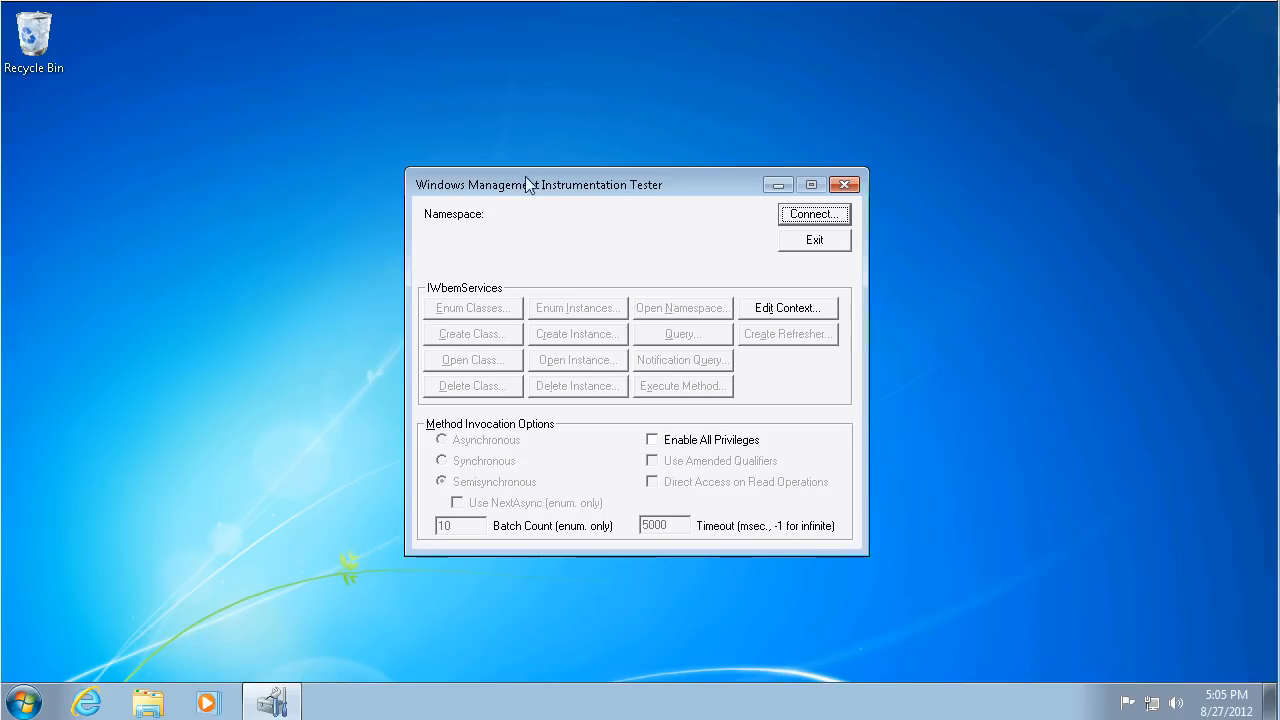
Move the tester window up and to the left.
left_click_drag(538, 184, 491, 140)
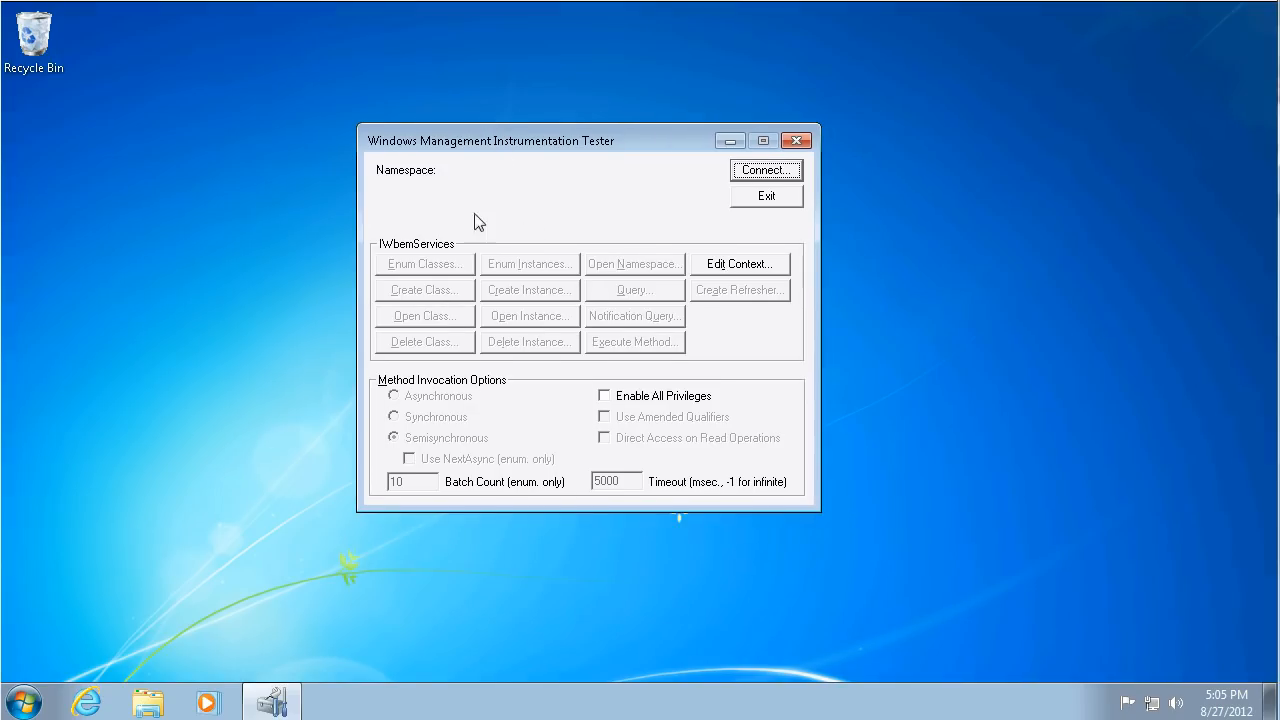
mouse_move(758, 170)
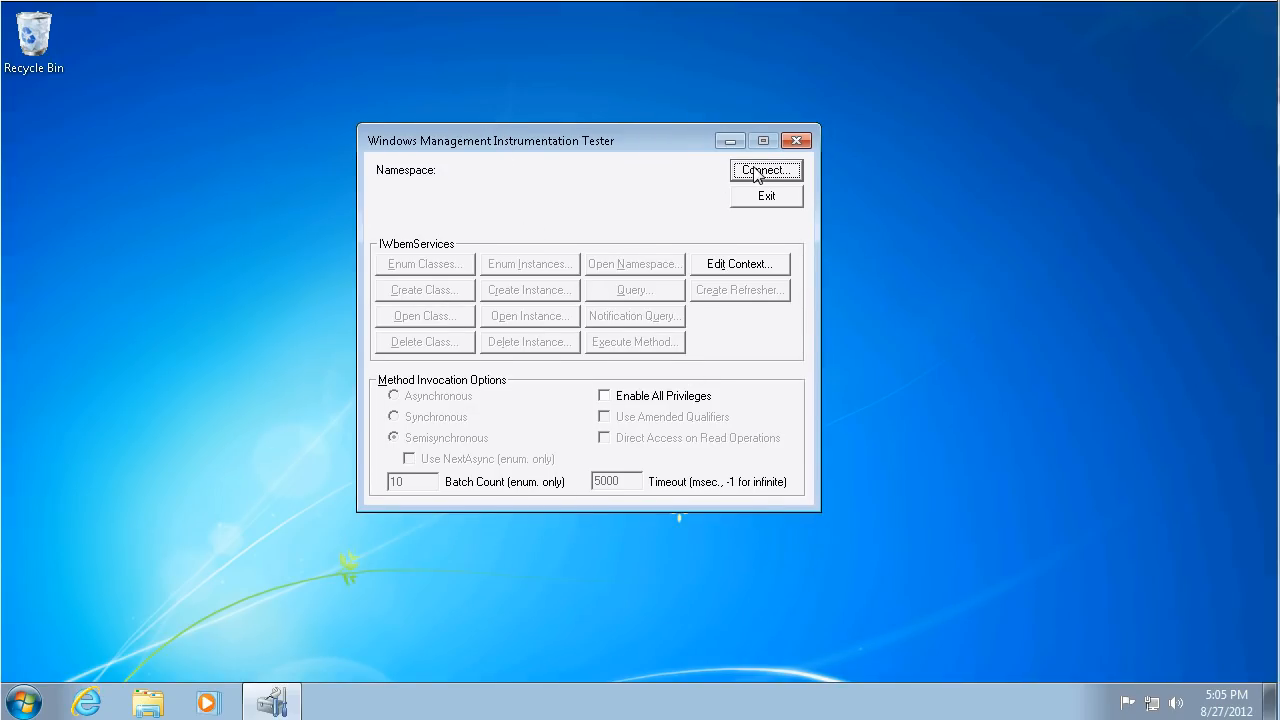
Connect to namespace \\POM-3P8E-01\root\cimv2 using supplied credentials.
left_click(766, 170)
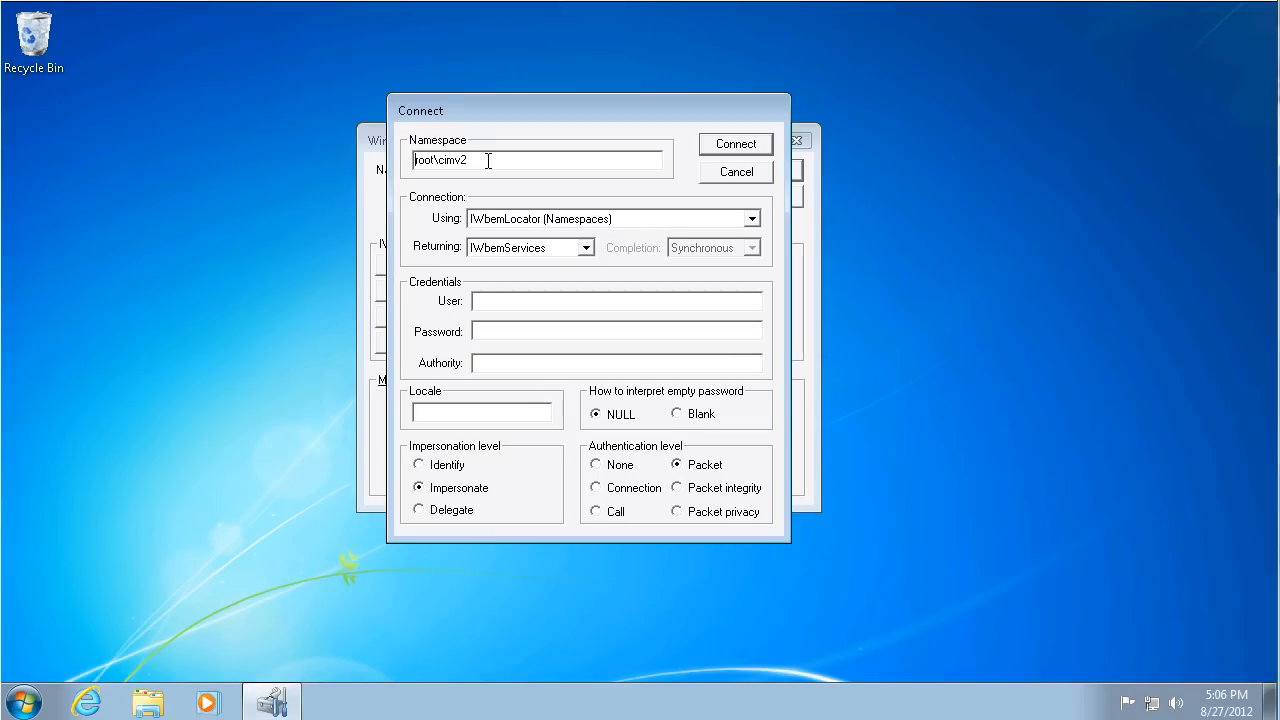
type("\\\\POM-3P8E-01\\")
left_click(617, 301)
type("usa\\usainv")
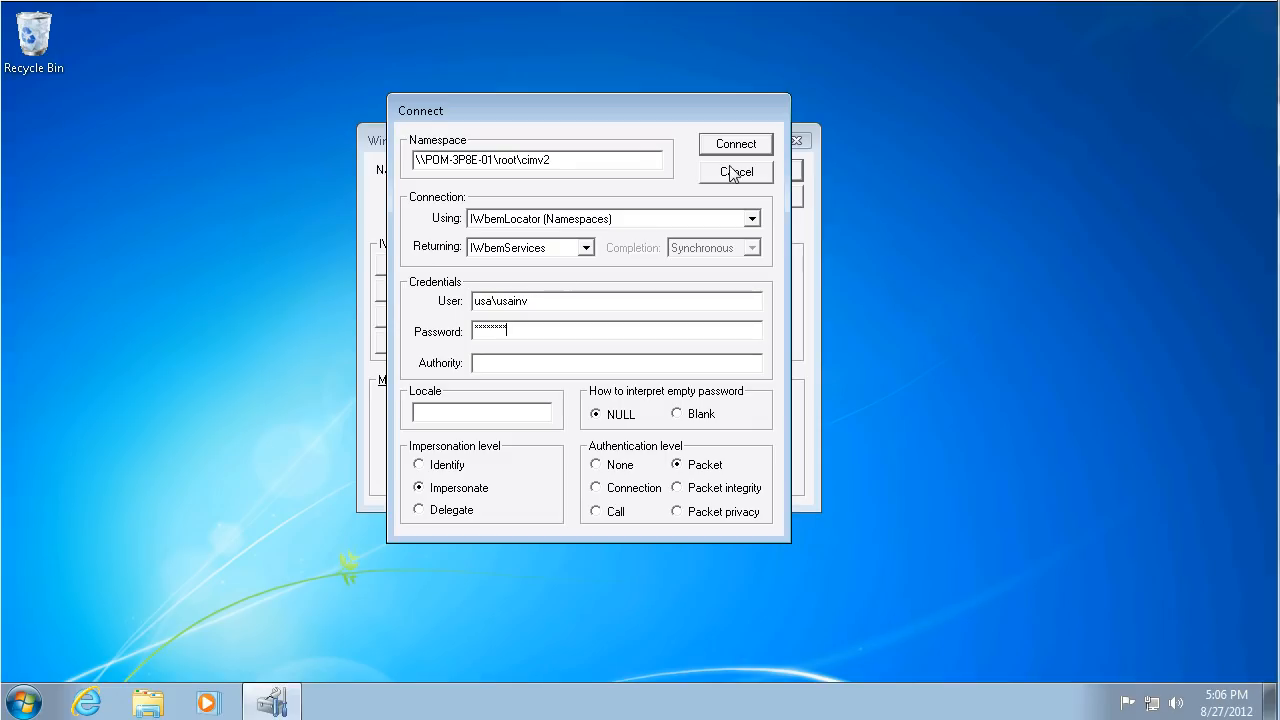
left_click(736, 143)
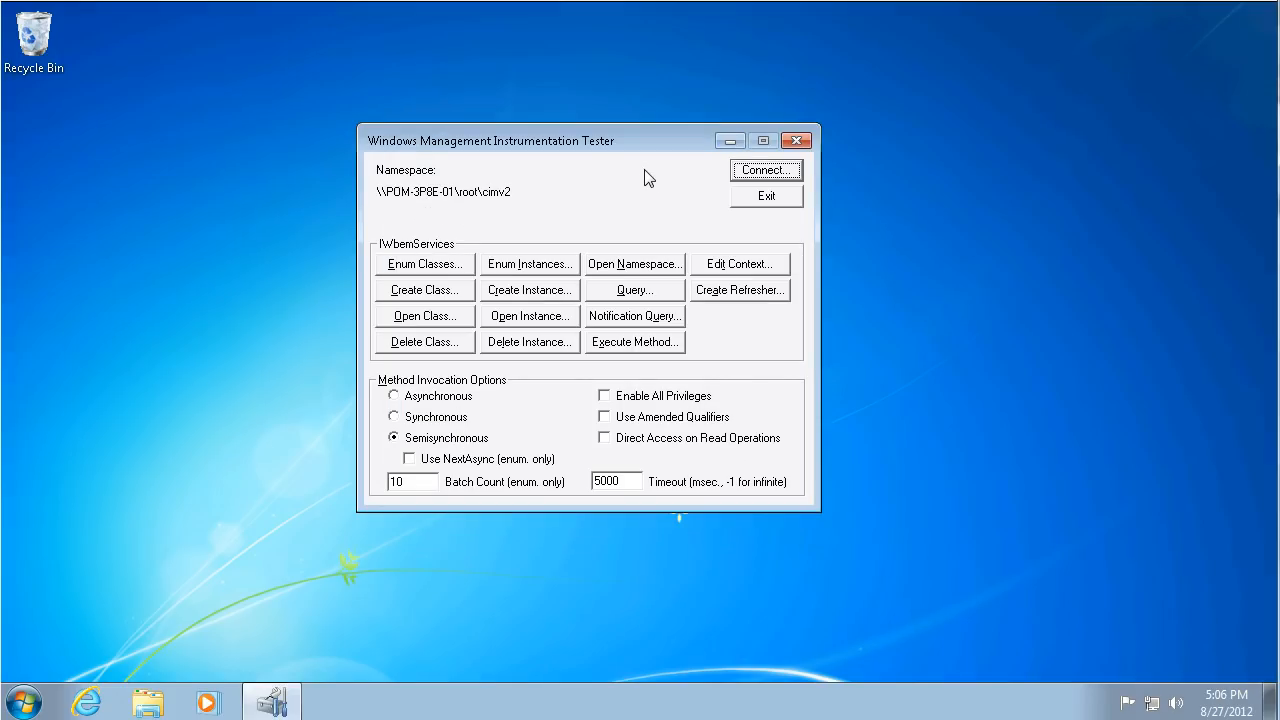
mouse_move(538, 212)
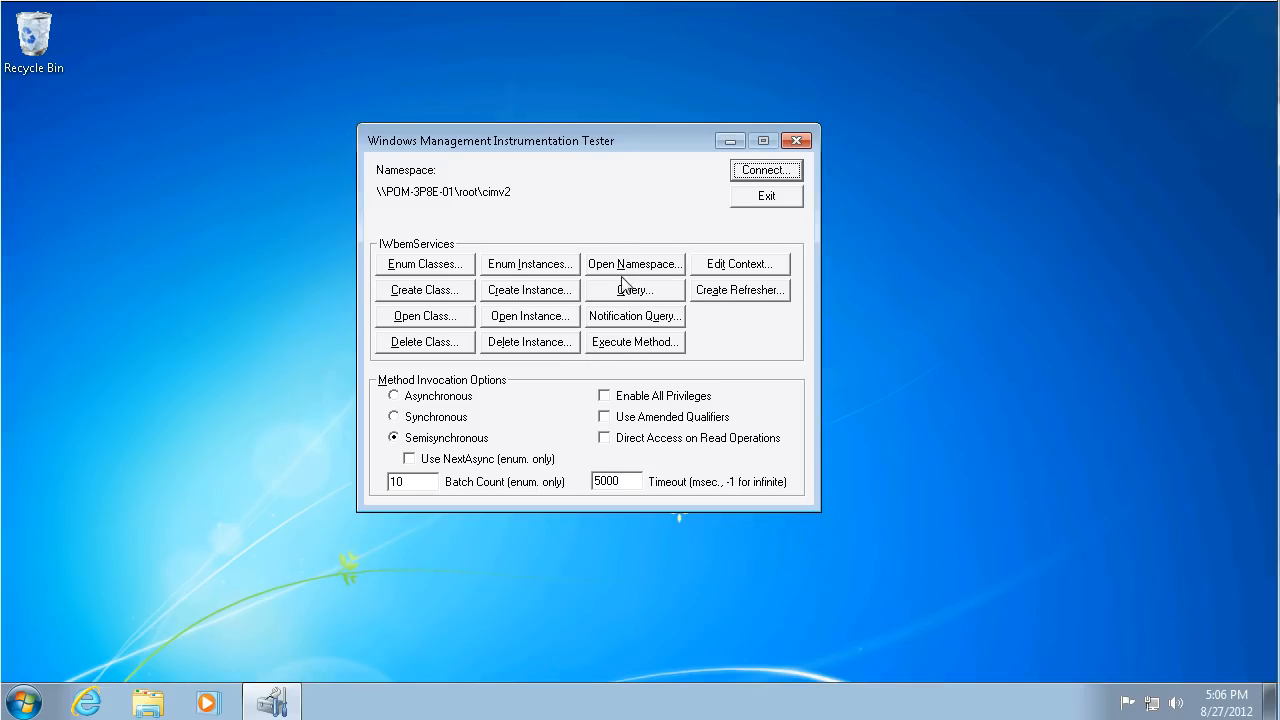
mouse_move(540, 210)
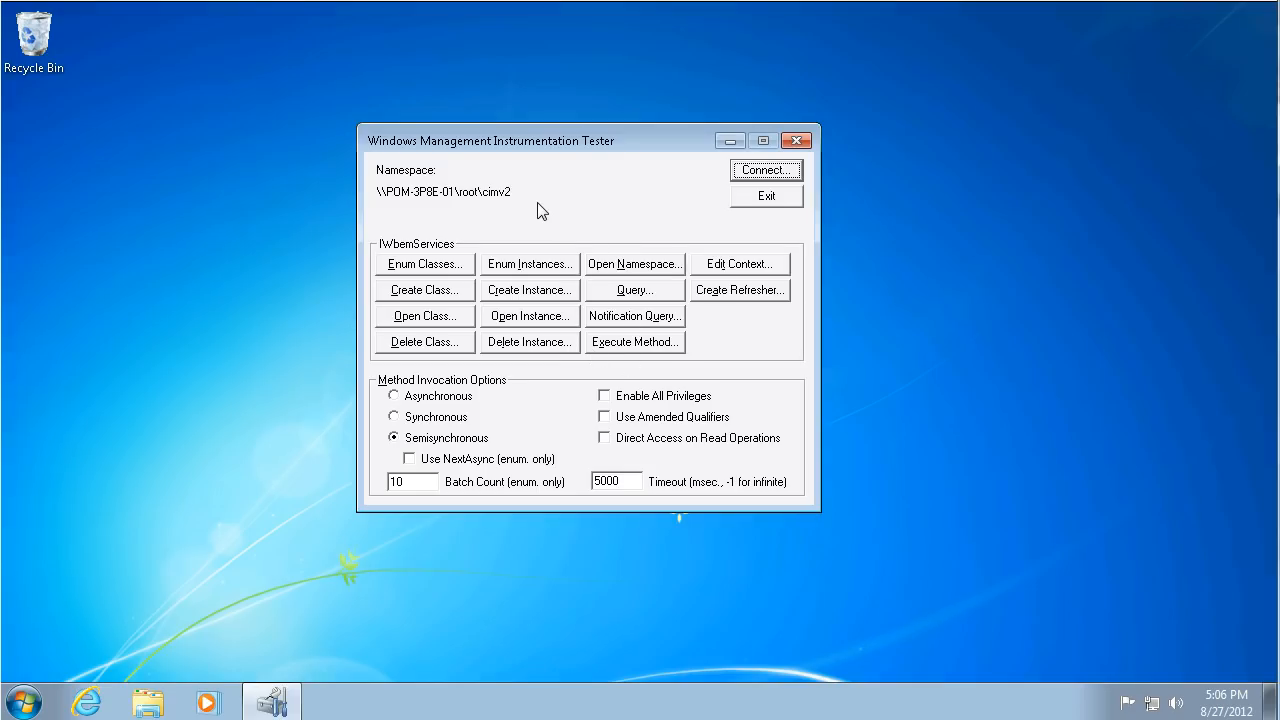
mouse_move(745, 377)
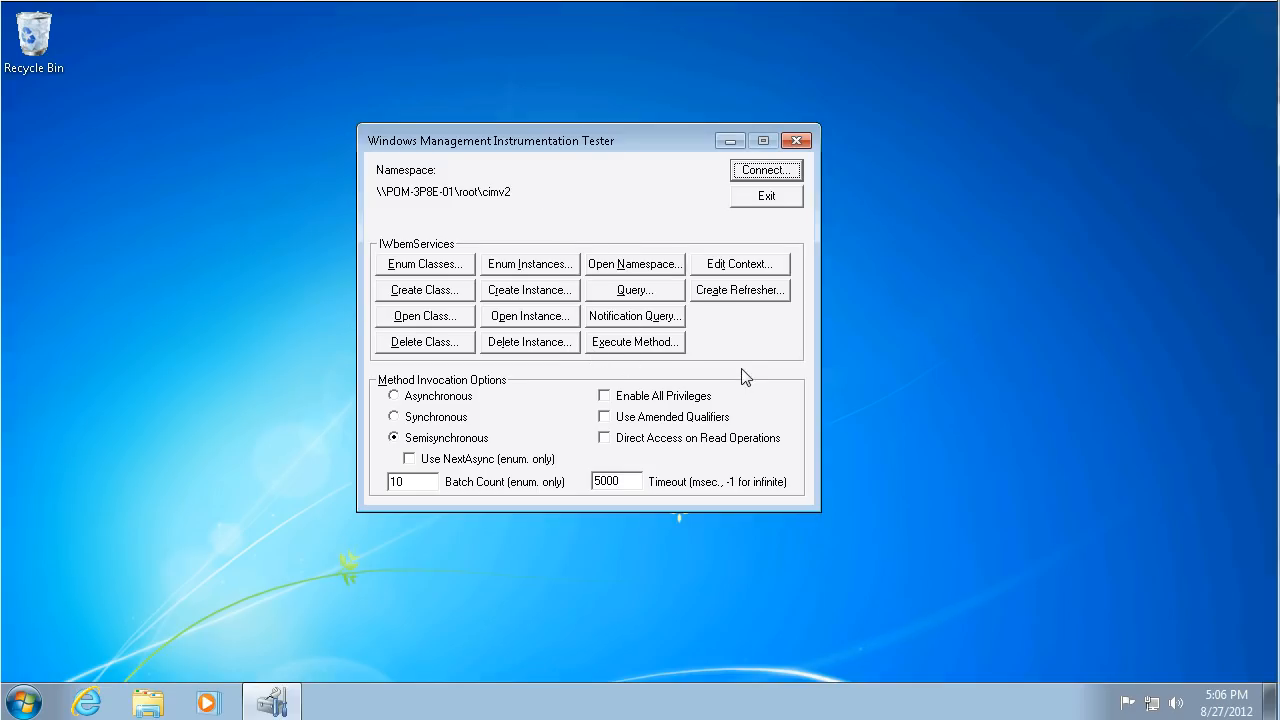
mouse_move(575, 197)
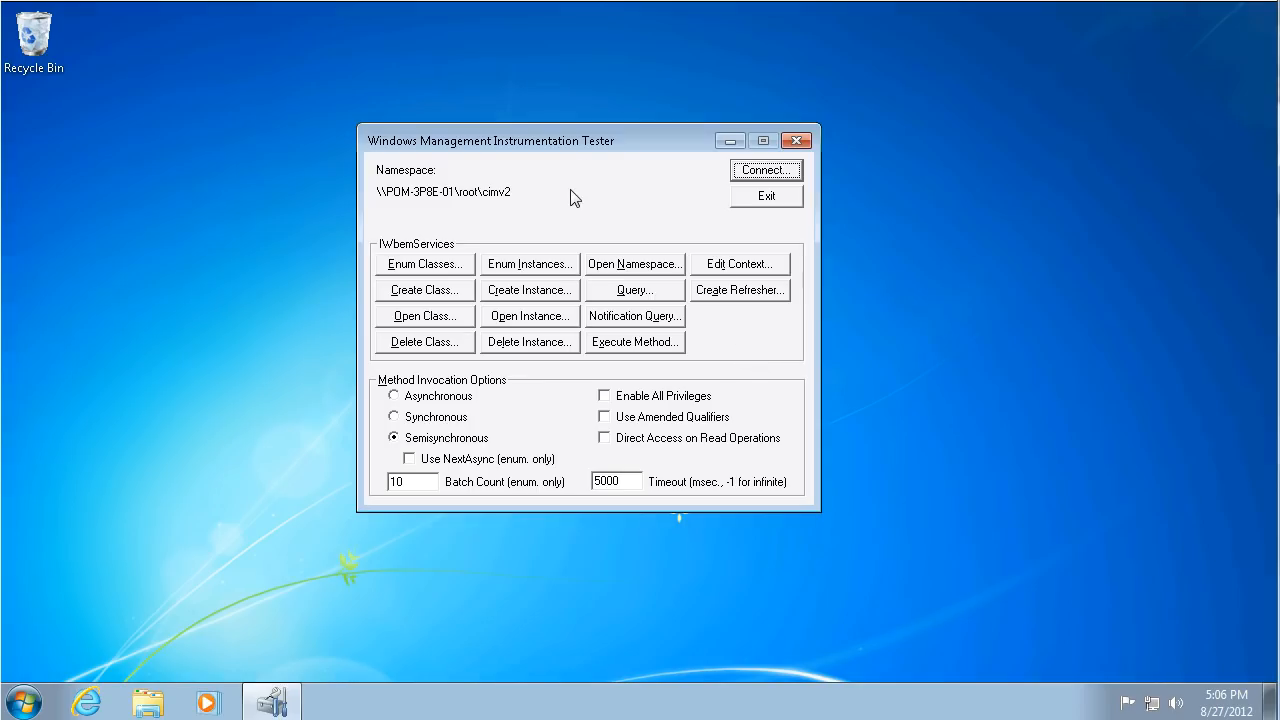
mouse_move(598, 305)
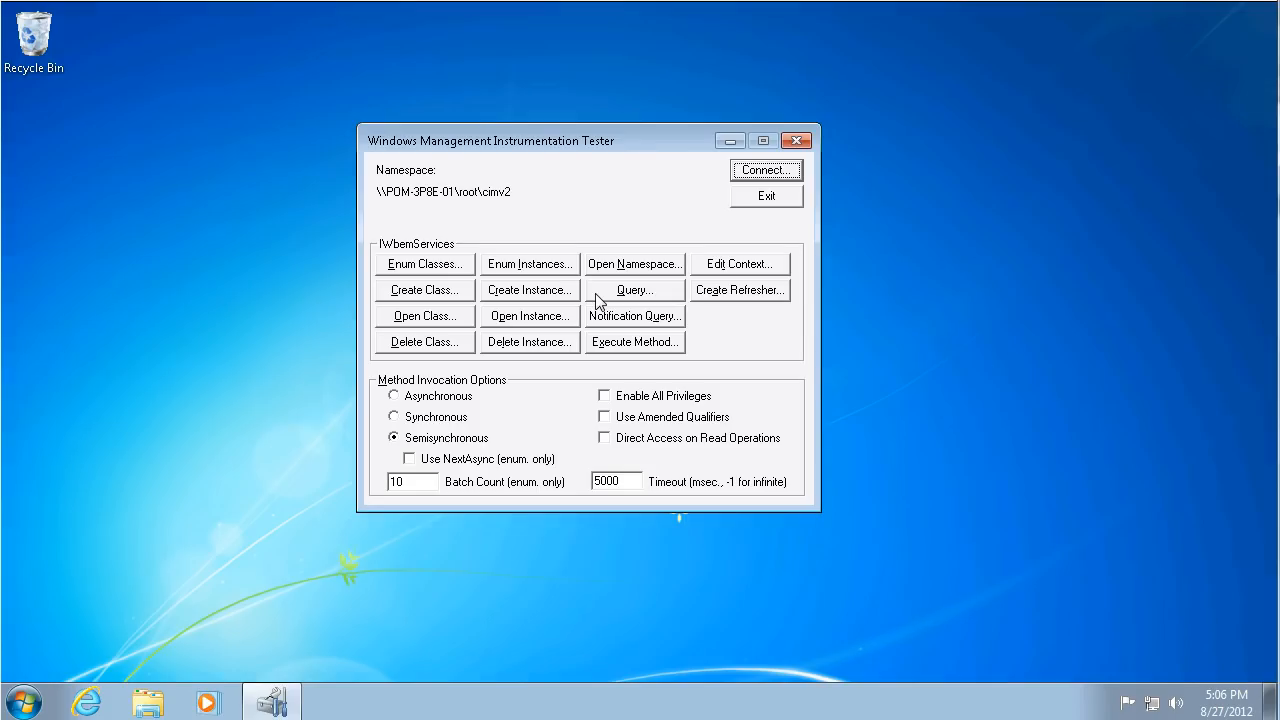
Run the WQL query 'select * from Win32_Processor'.
left_click(633, 289)
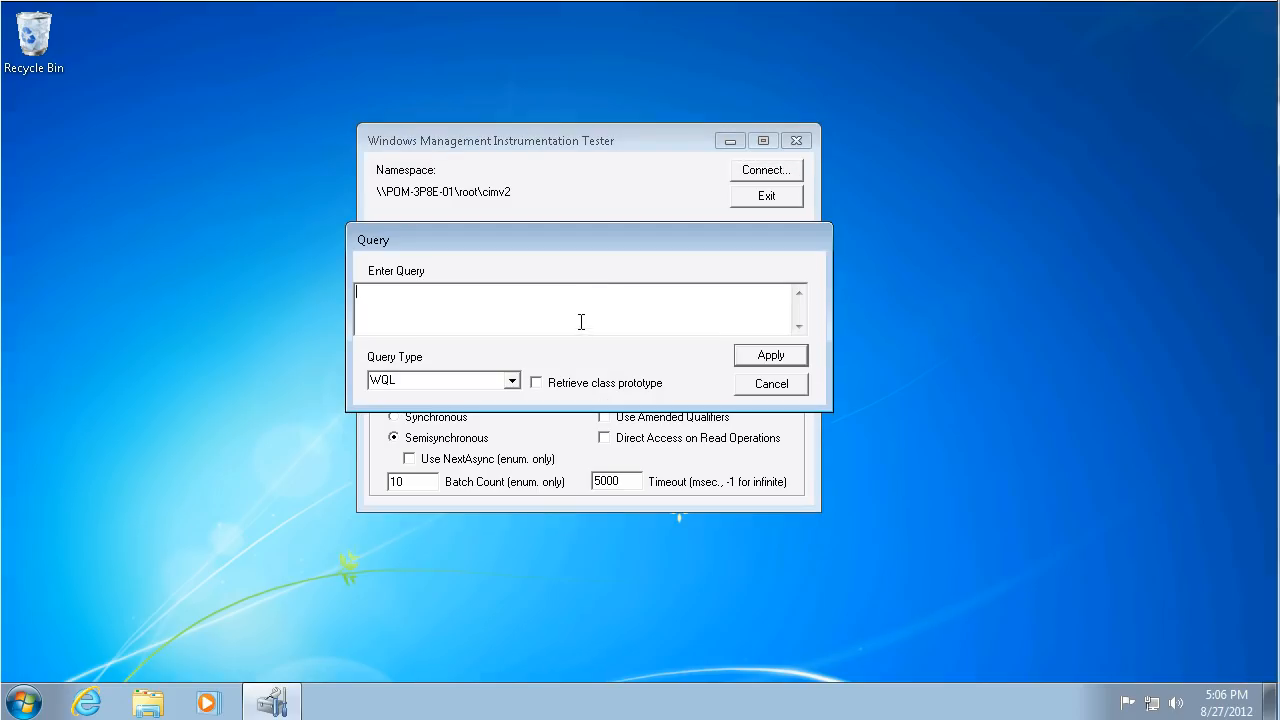
type("s")
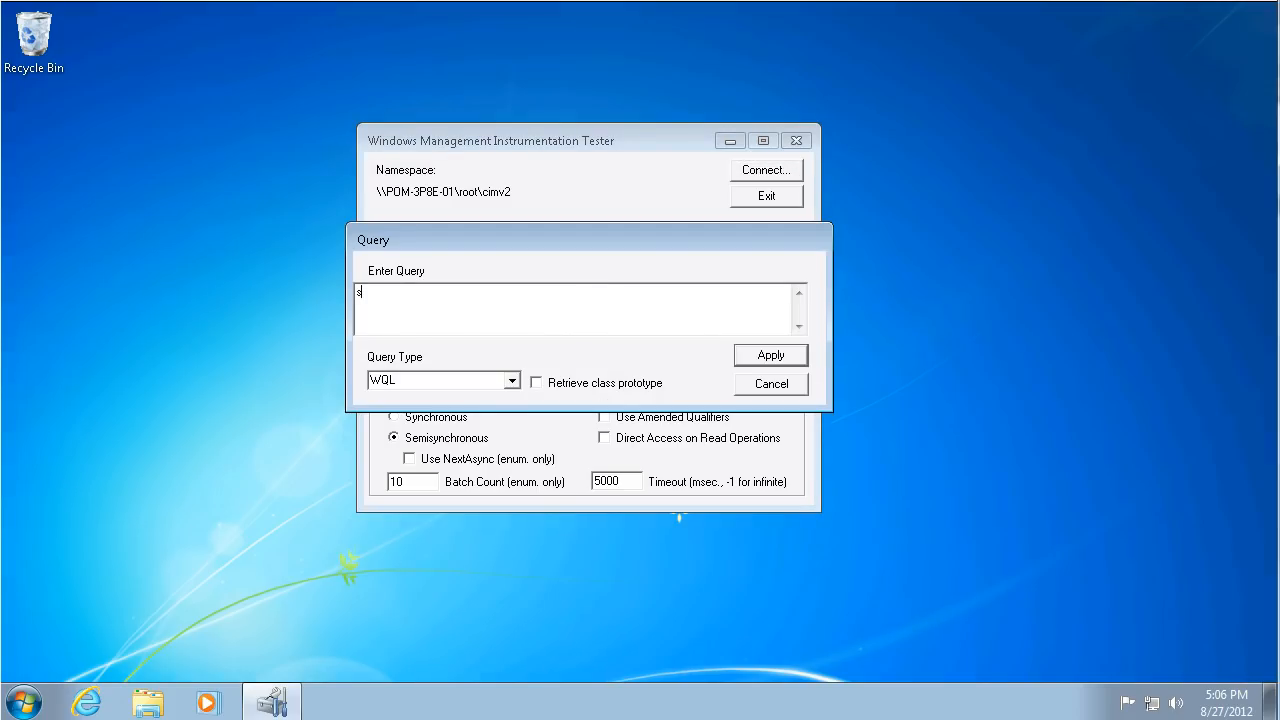
type("ele")
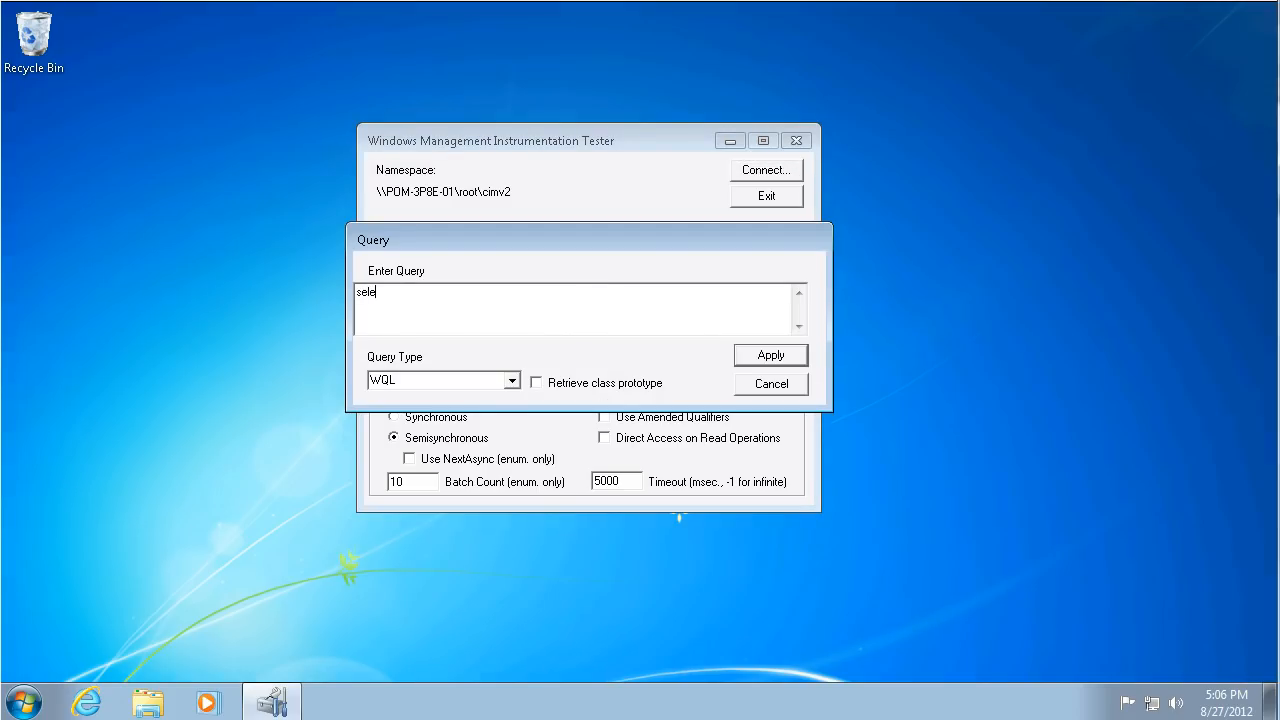
type("ct")
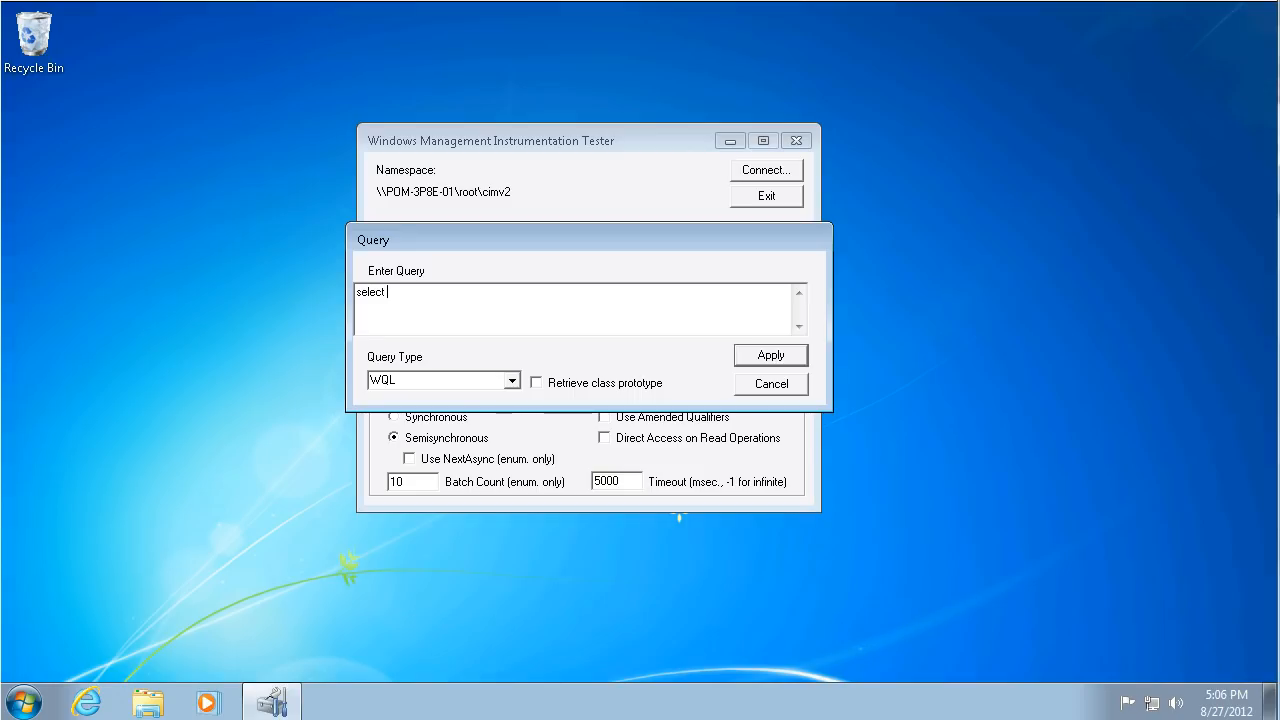
type("*")
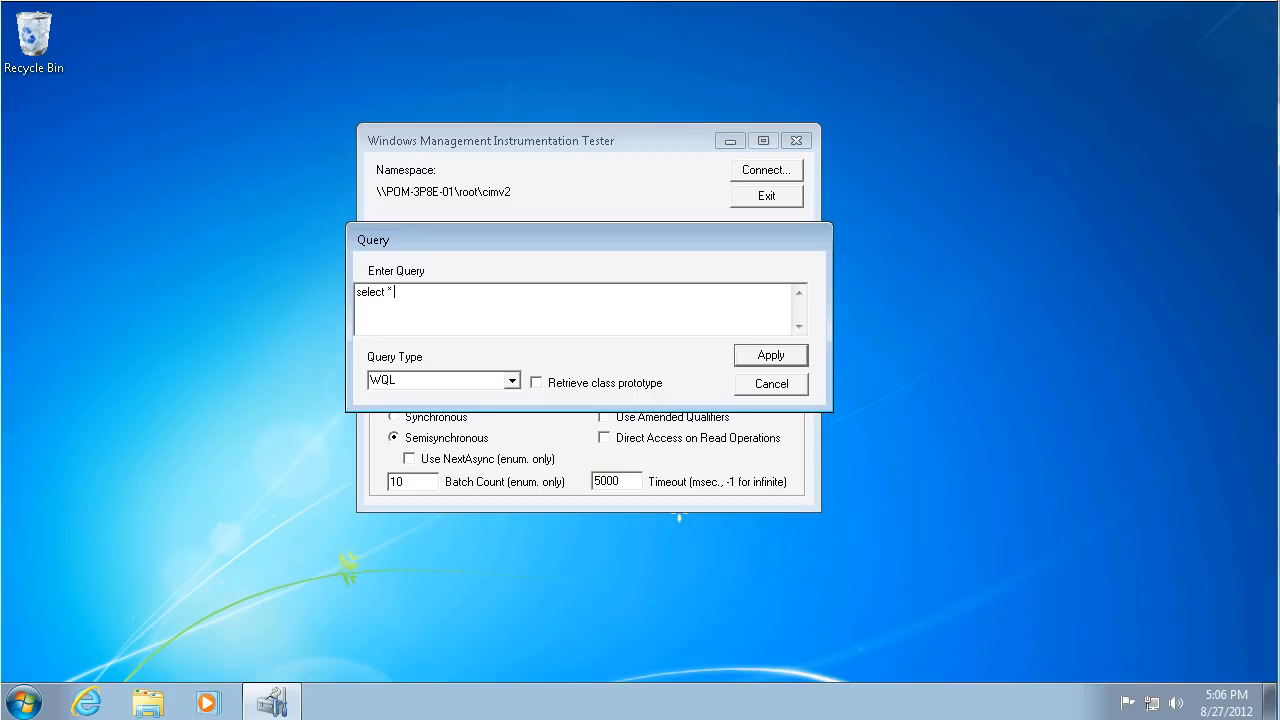
type("from W")
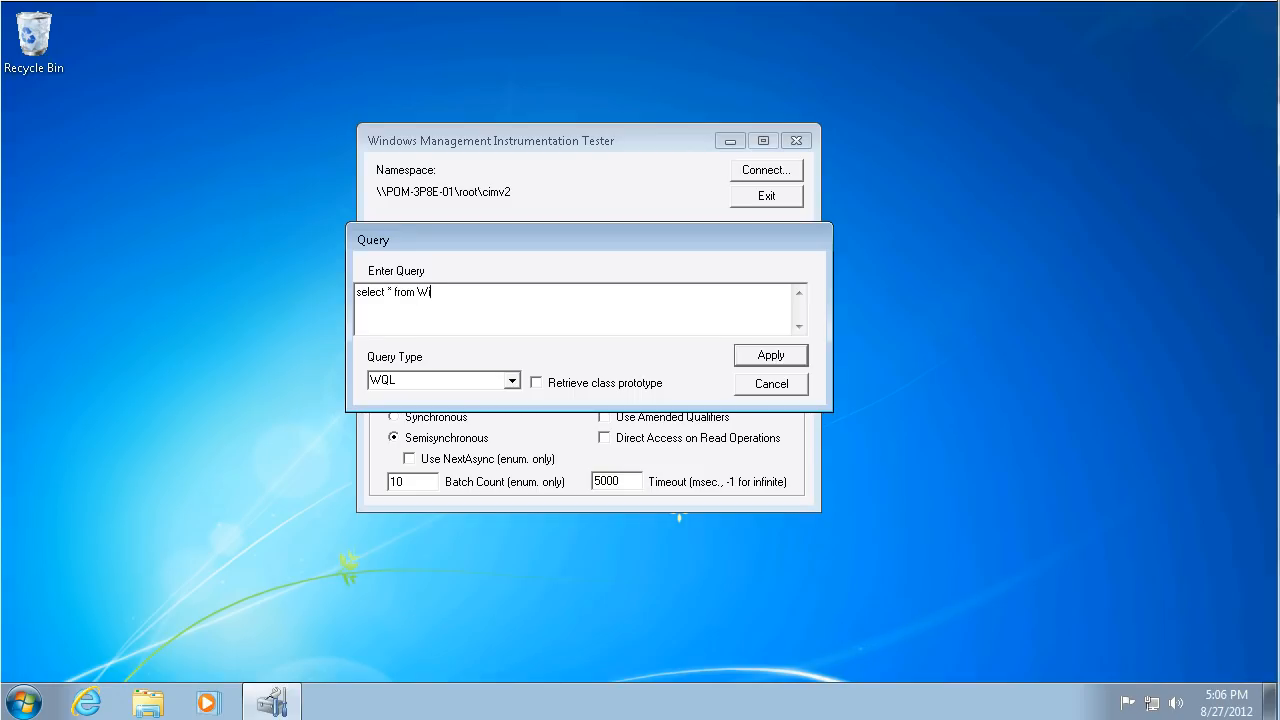
type("in32_")
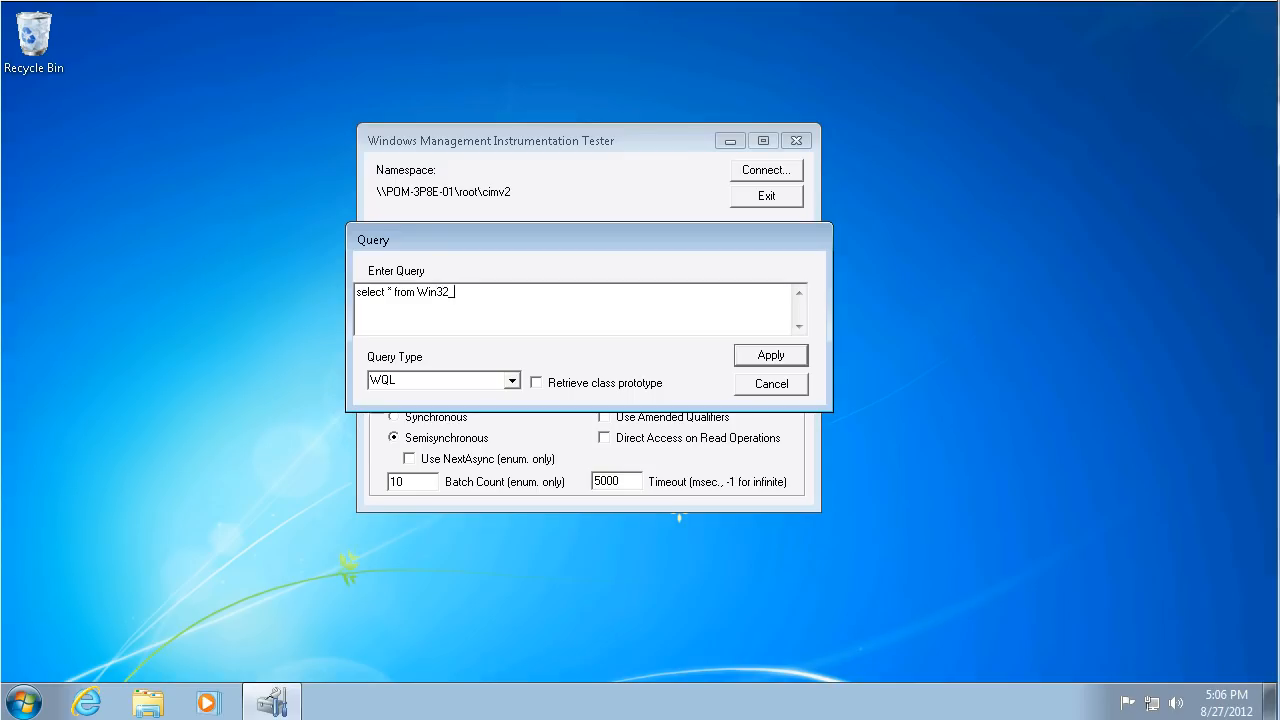
type("Processor")
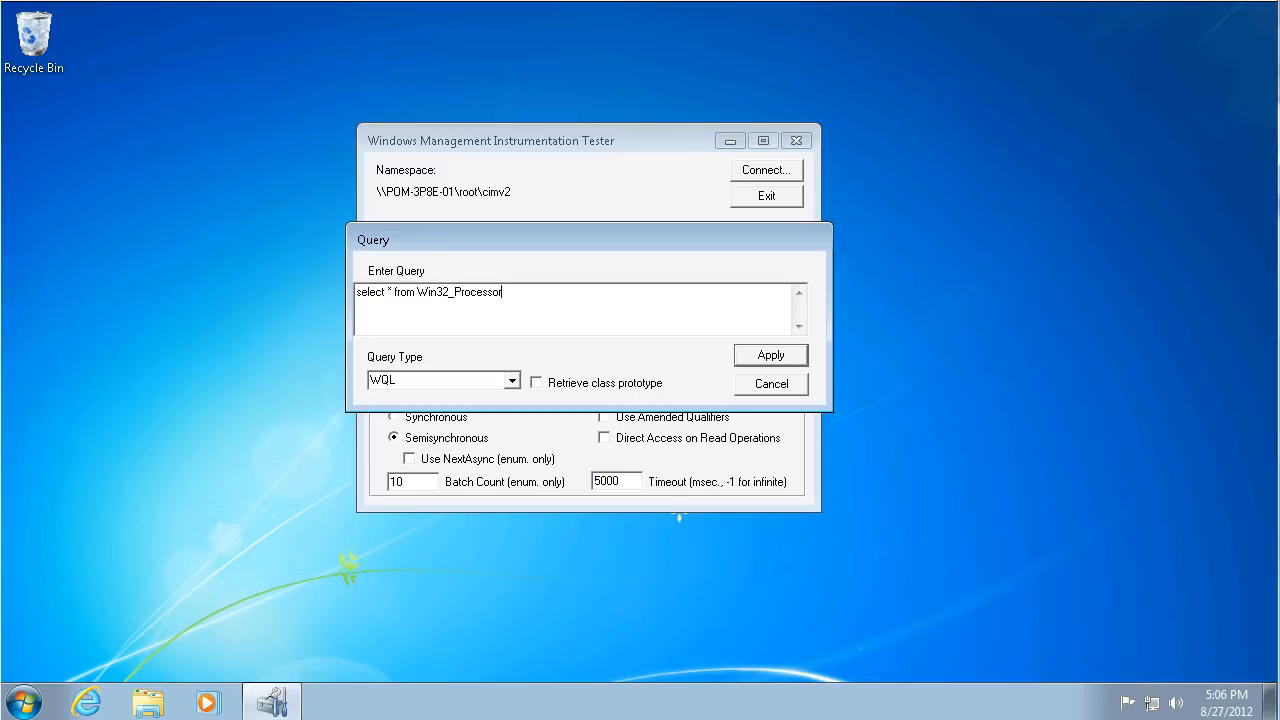
left_click(770, 355)
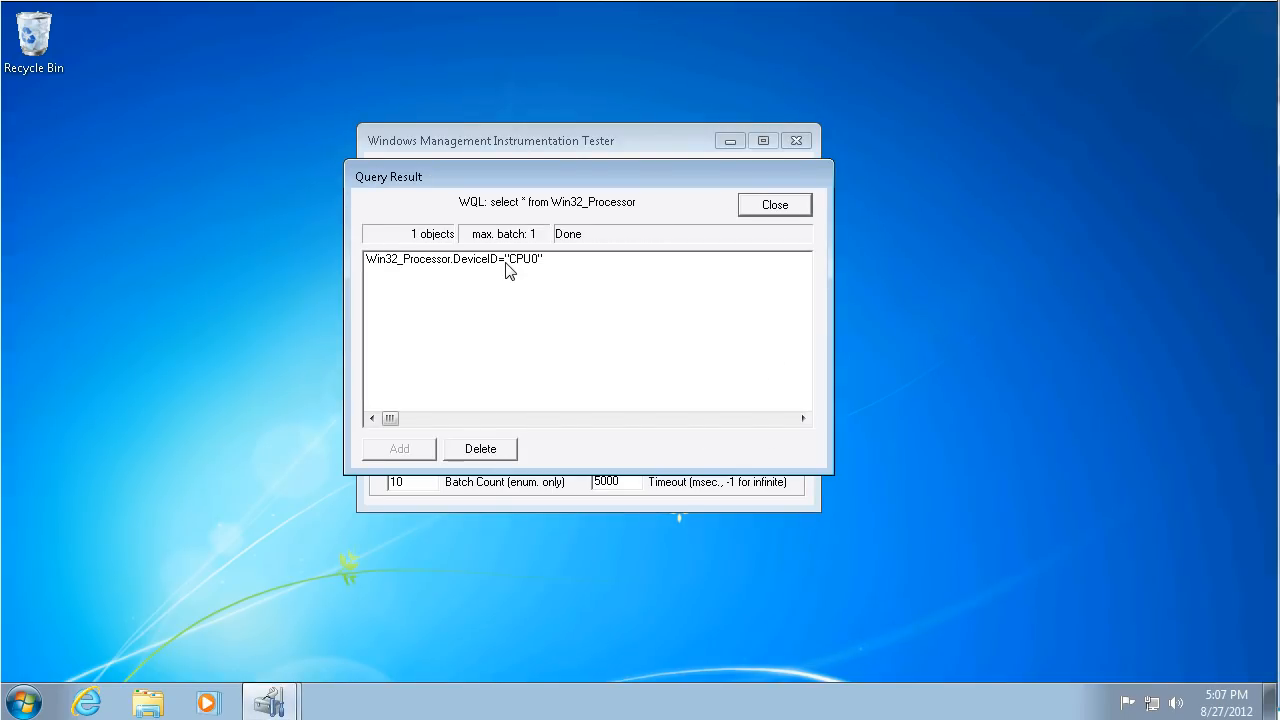
View CPU0's MOF text, close it, and quit wbemtest.
double_click(454, 258)
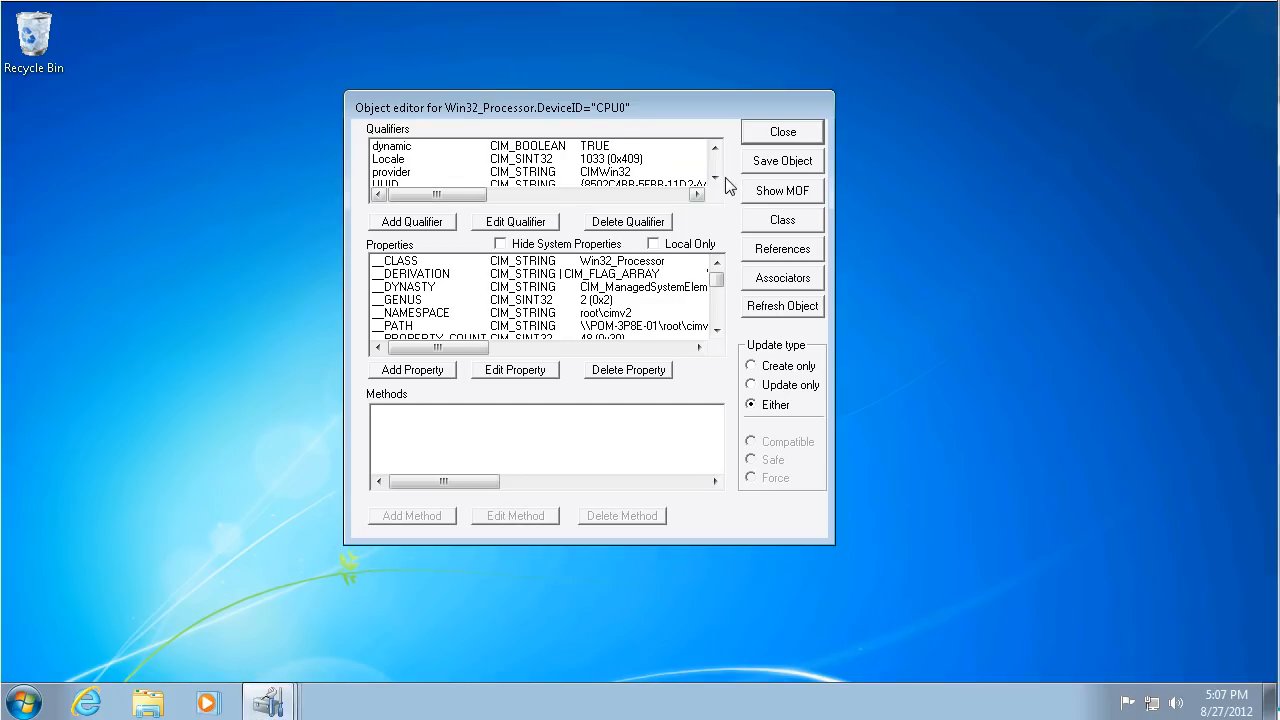
left_click(782, 190)
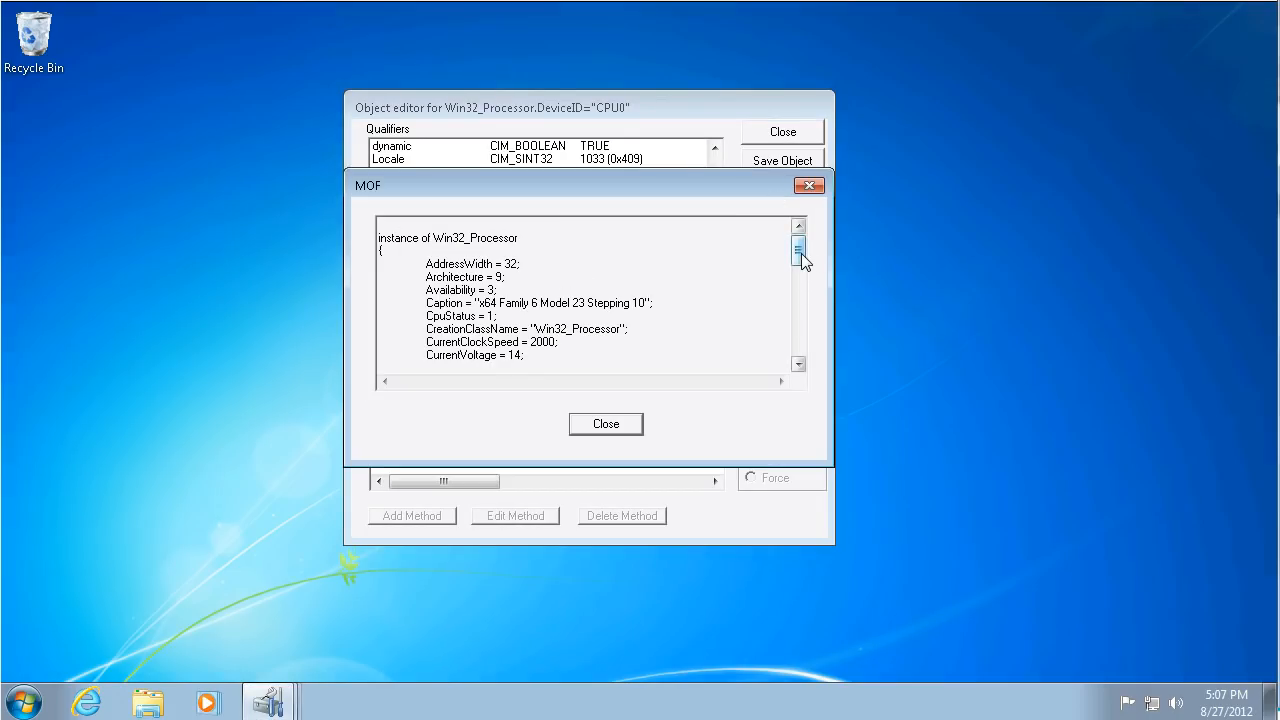
scroll("down", 3)
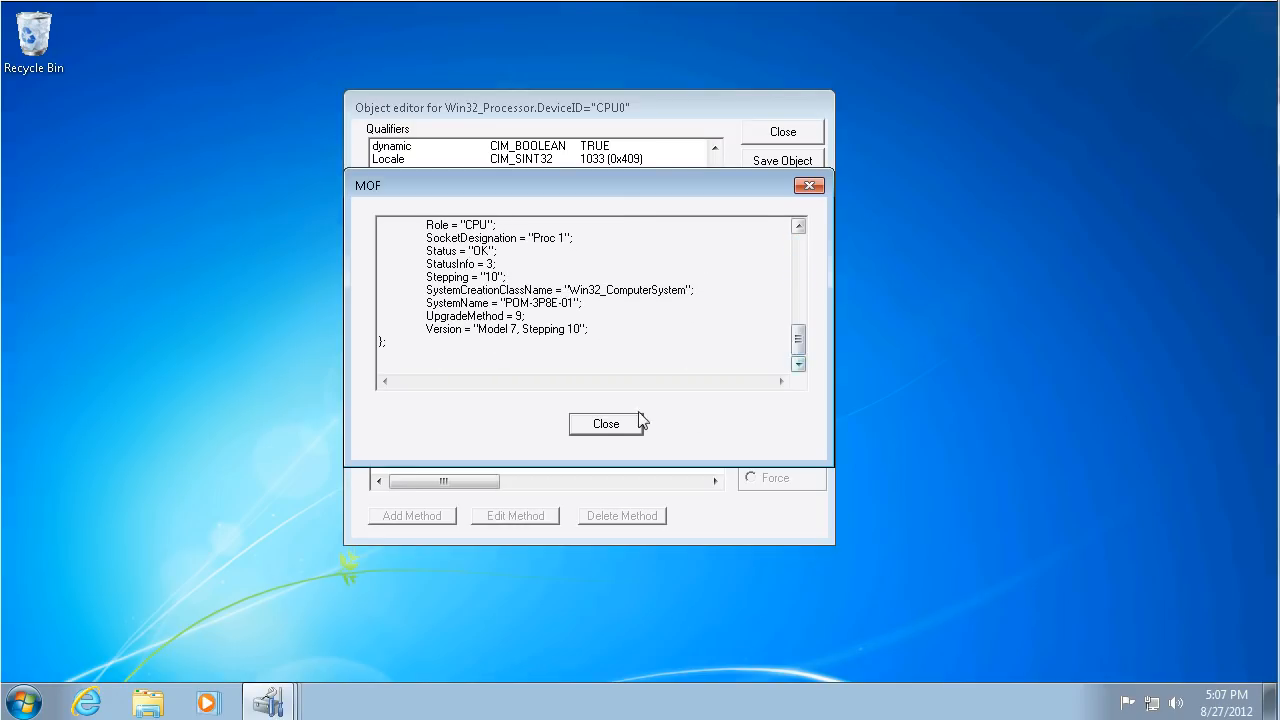
left_click(605, 423)
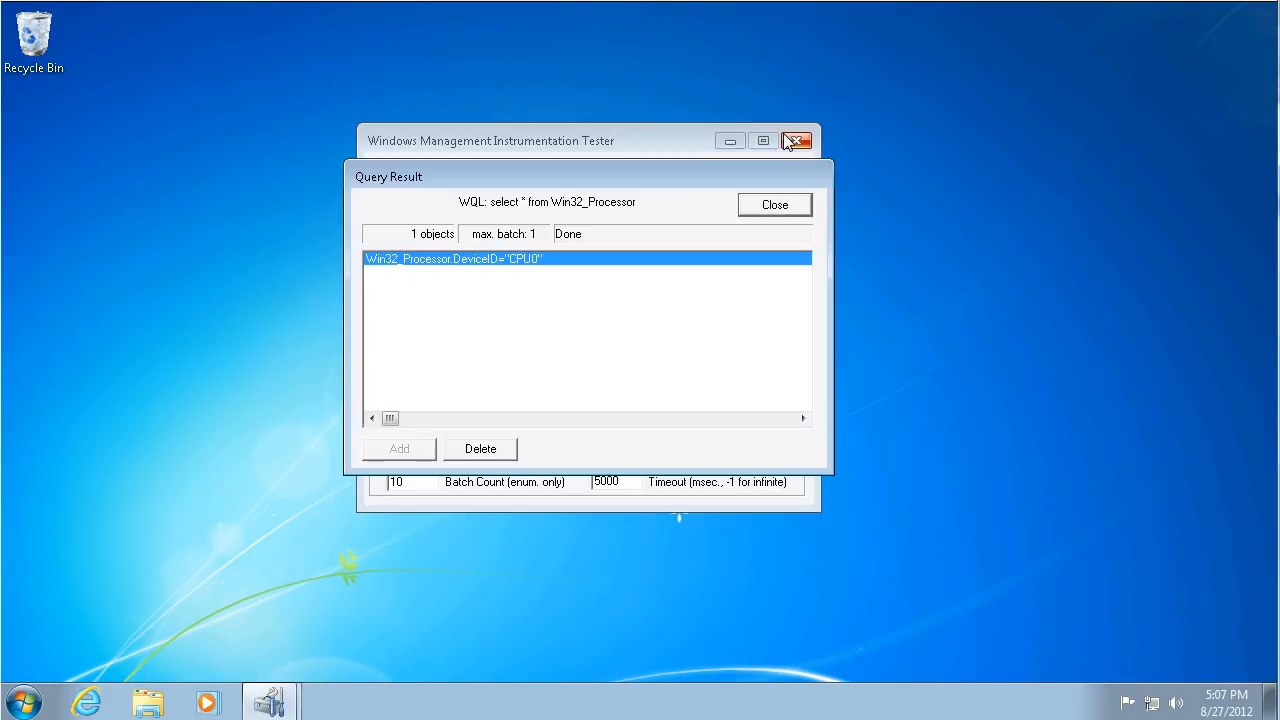
left_click(797, 140)
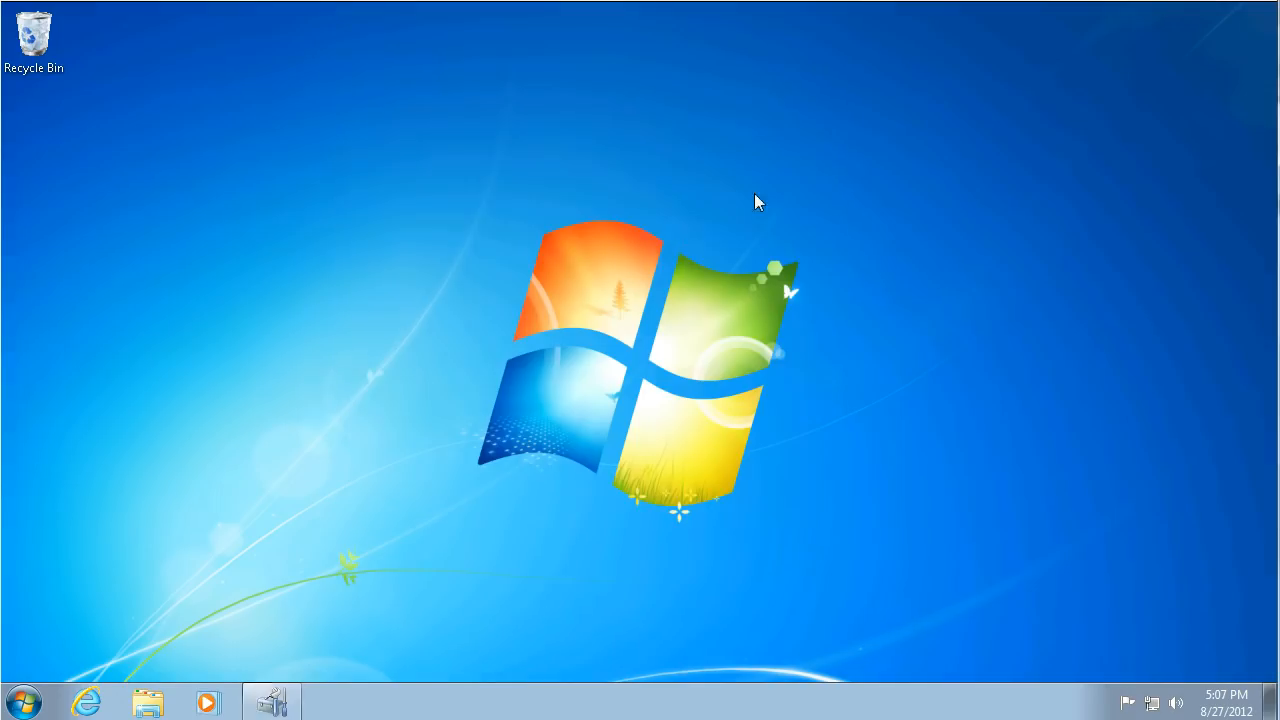
Relaunch wbemtest from the taskbar and bring up the Connect dialog.
left_click(22, 700)
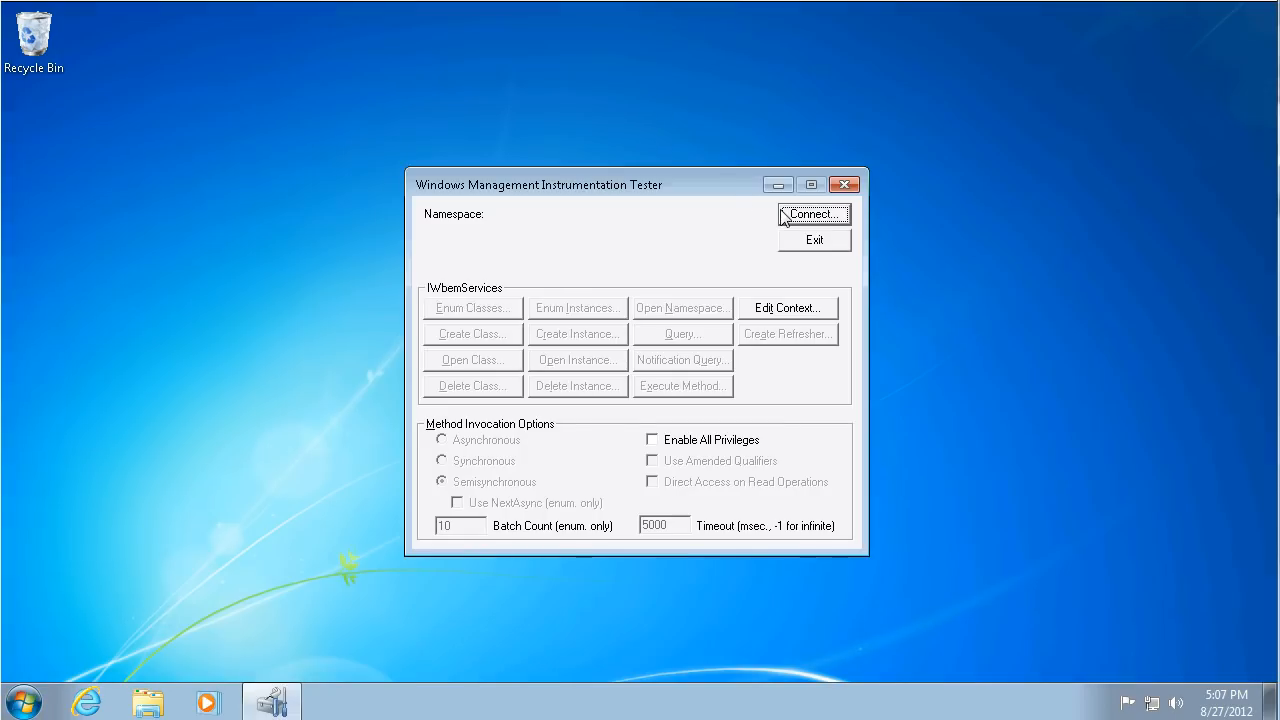
left_click(813, 213)
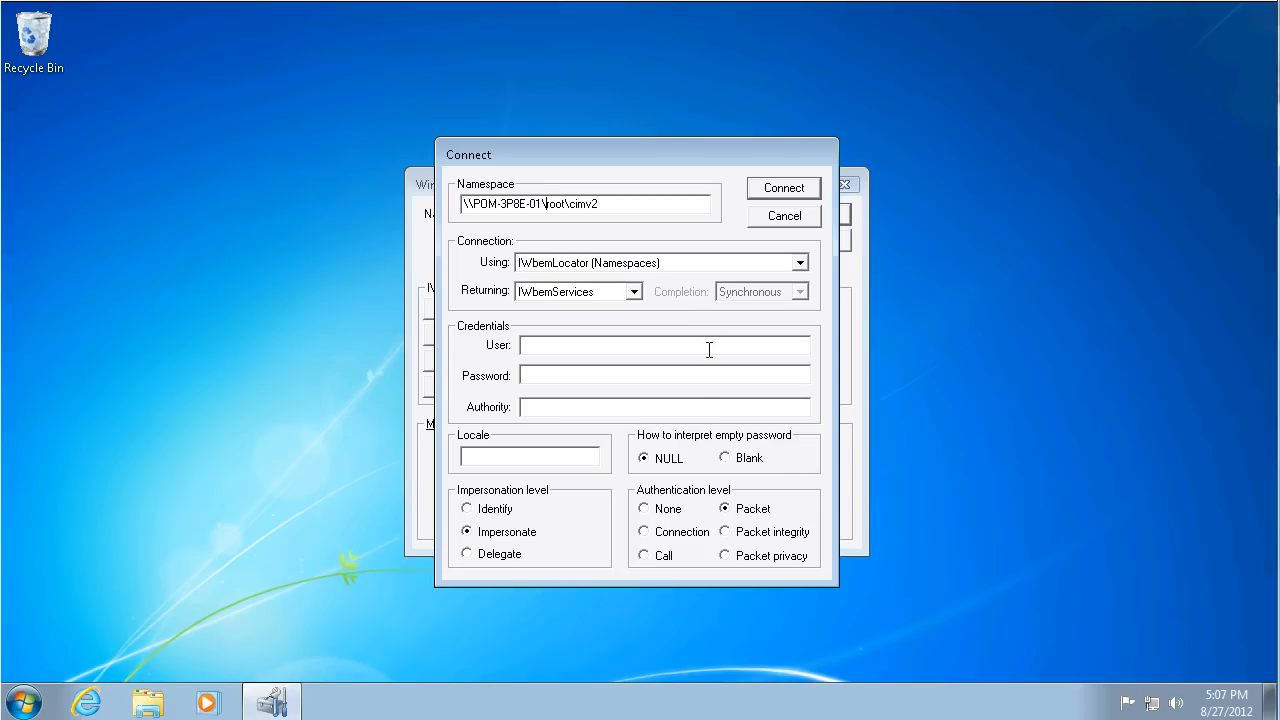
Attempt connecting with user 'usa\usainv' and a wrong password.
type("u")
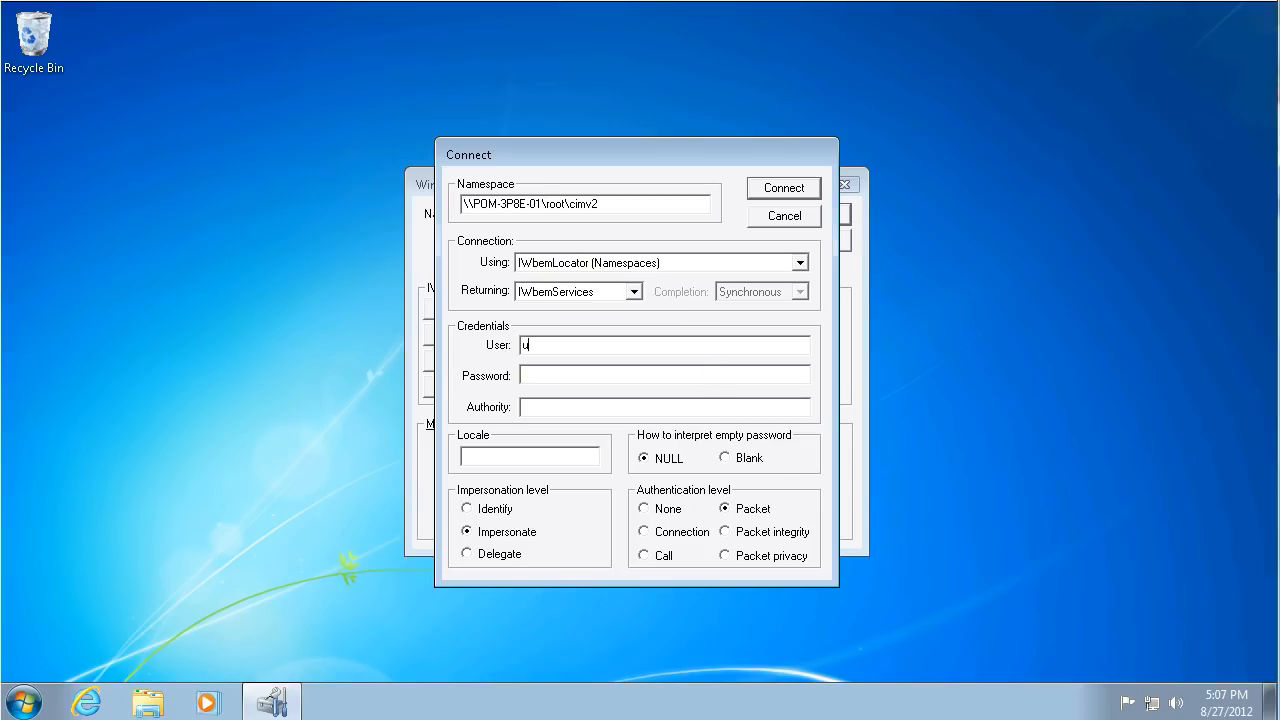
type("sa")
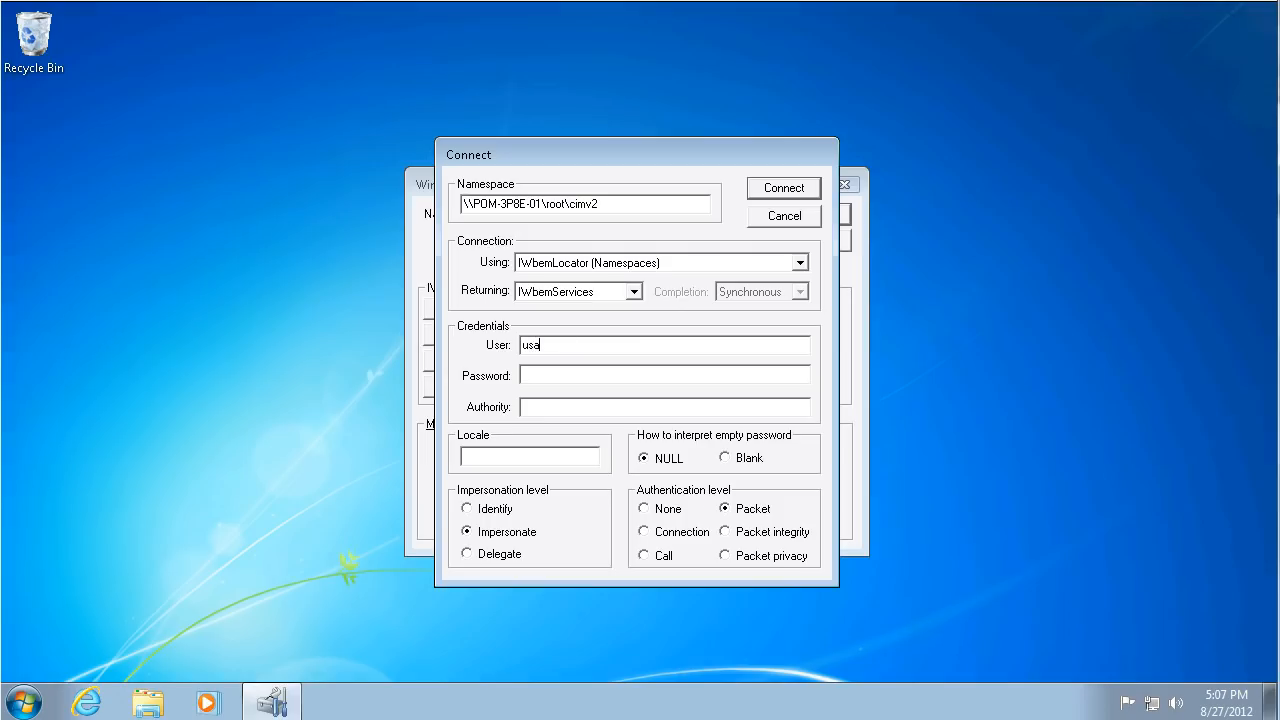
type("\\")
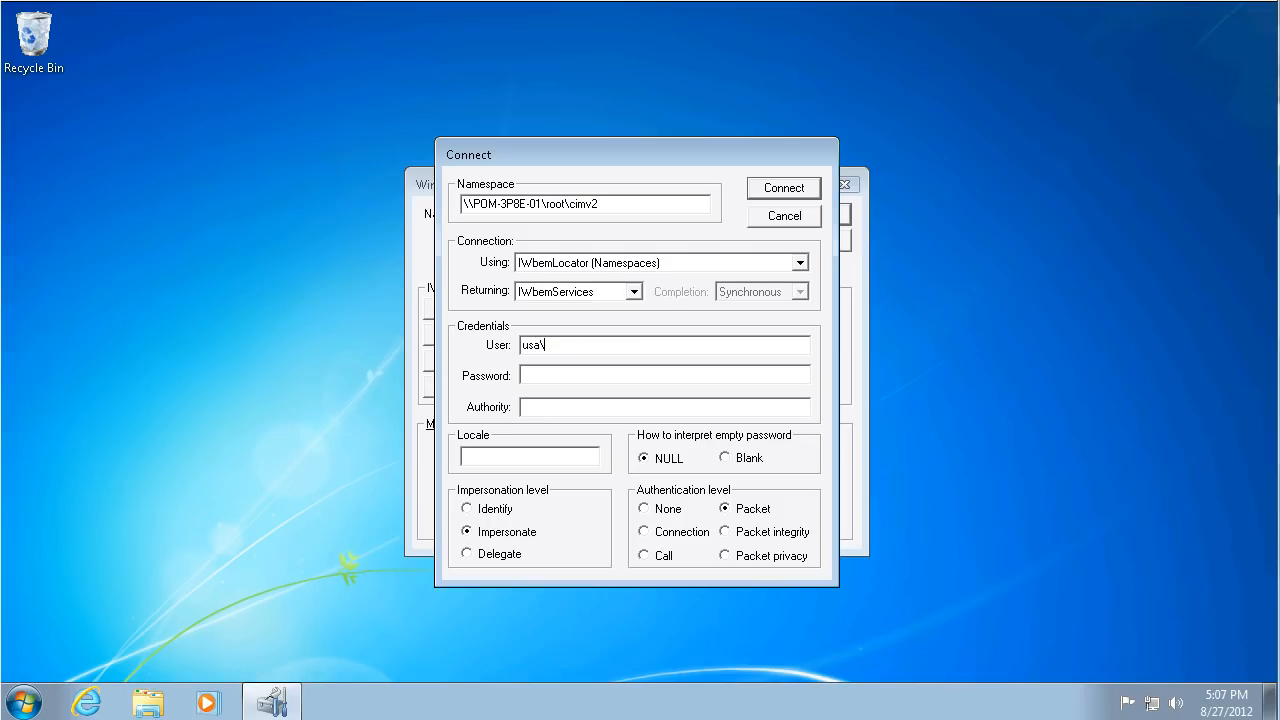
type("usainv")
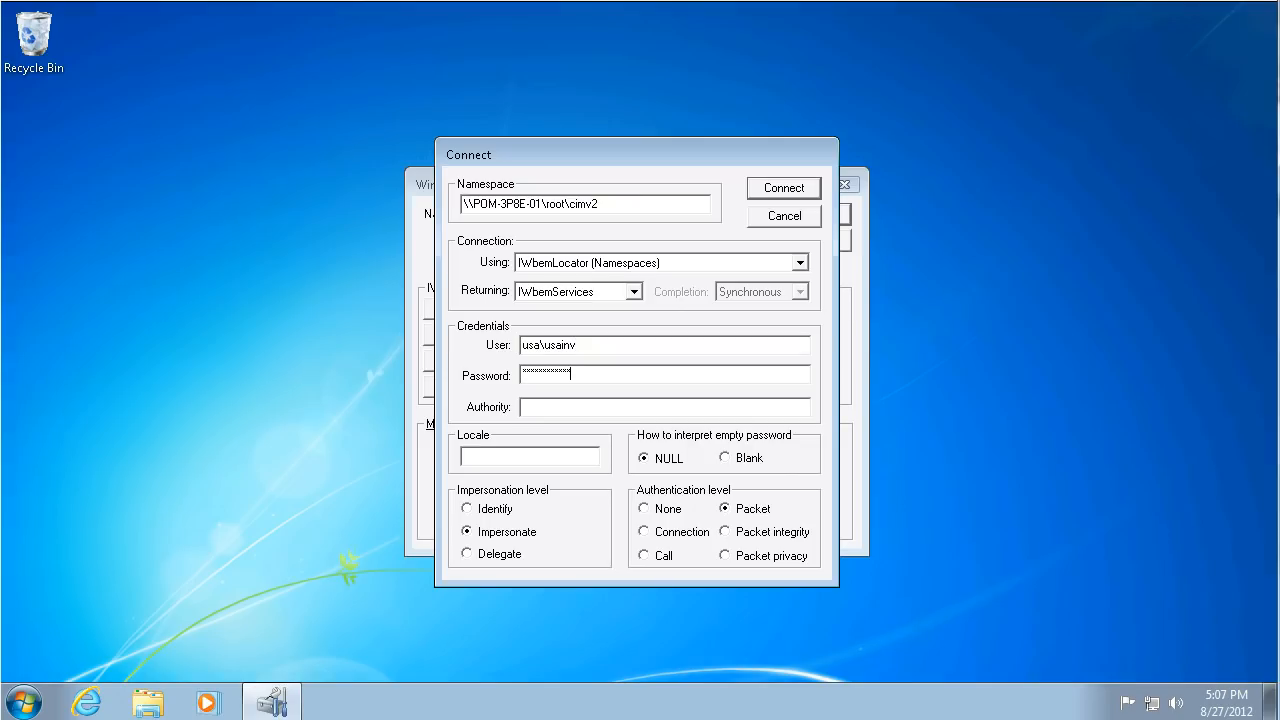
left_click(783, 187)
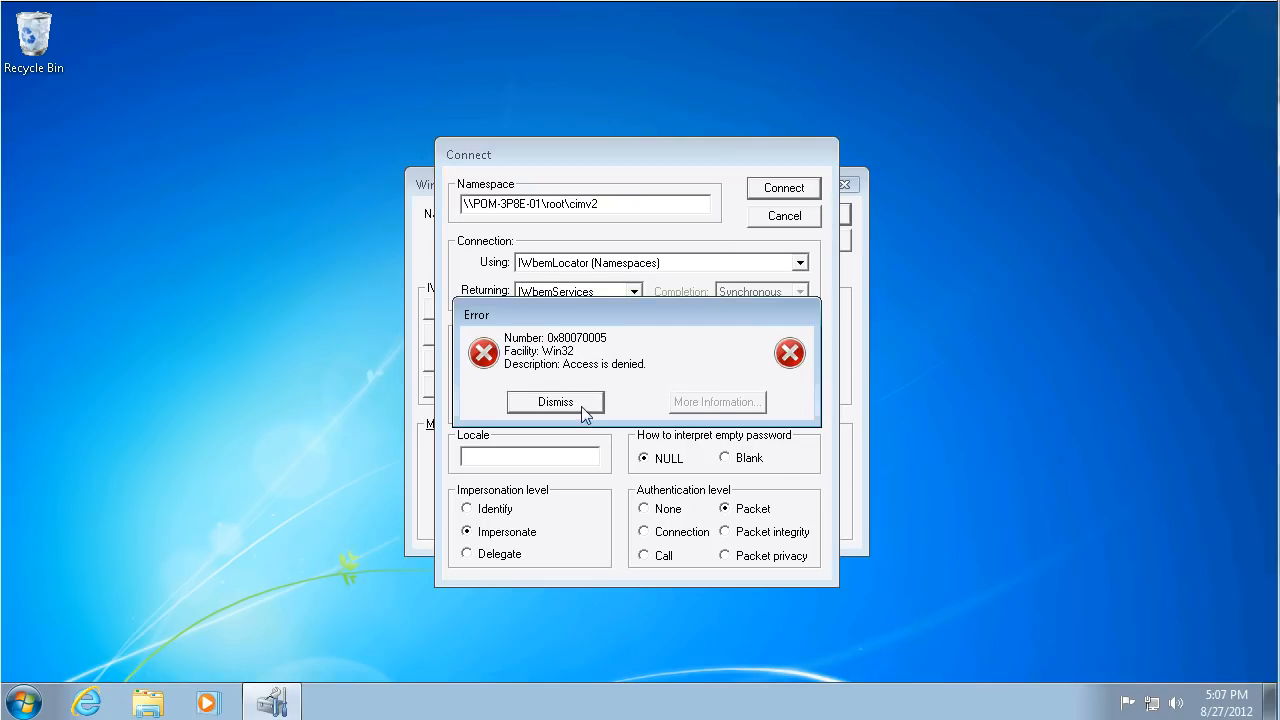
mouse_move(611, 375)
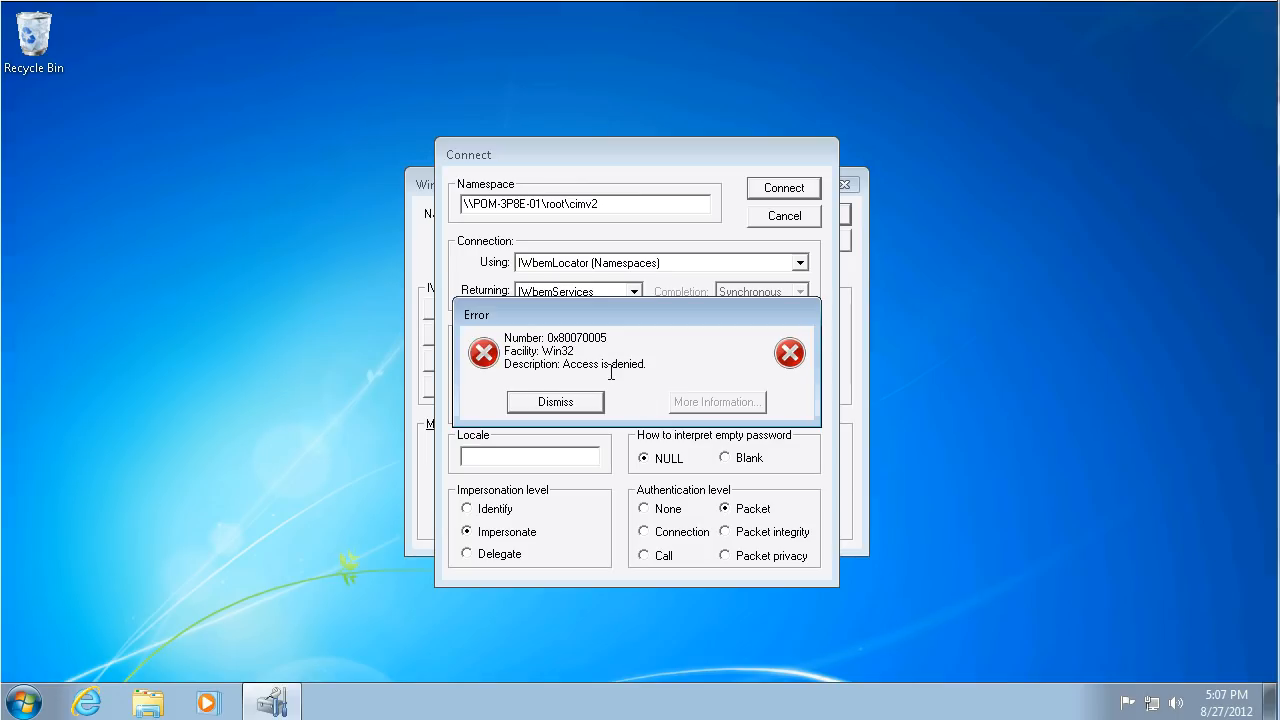
mouse_move(581, 381)
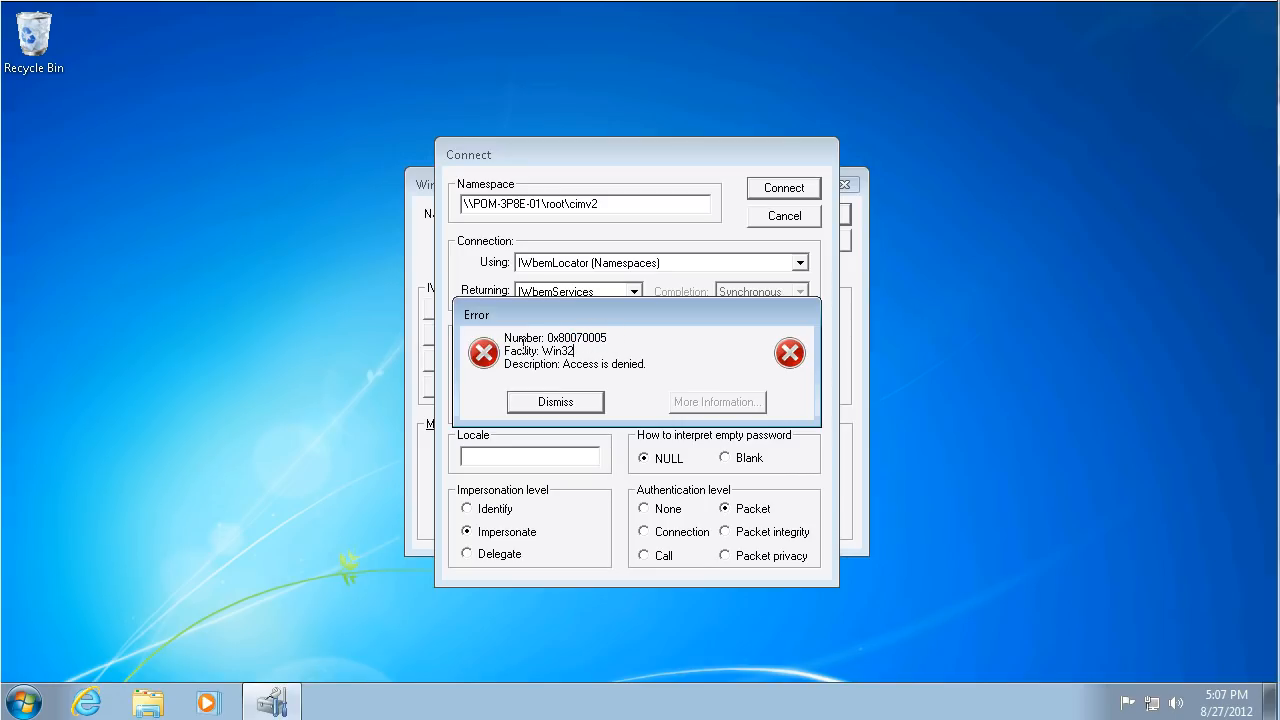
Dismiss the Access is denied error 0x80070005.
double_click(571, 337)
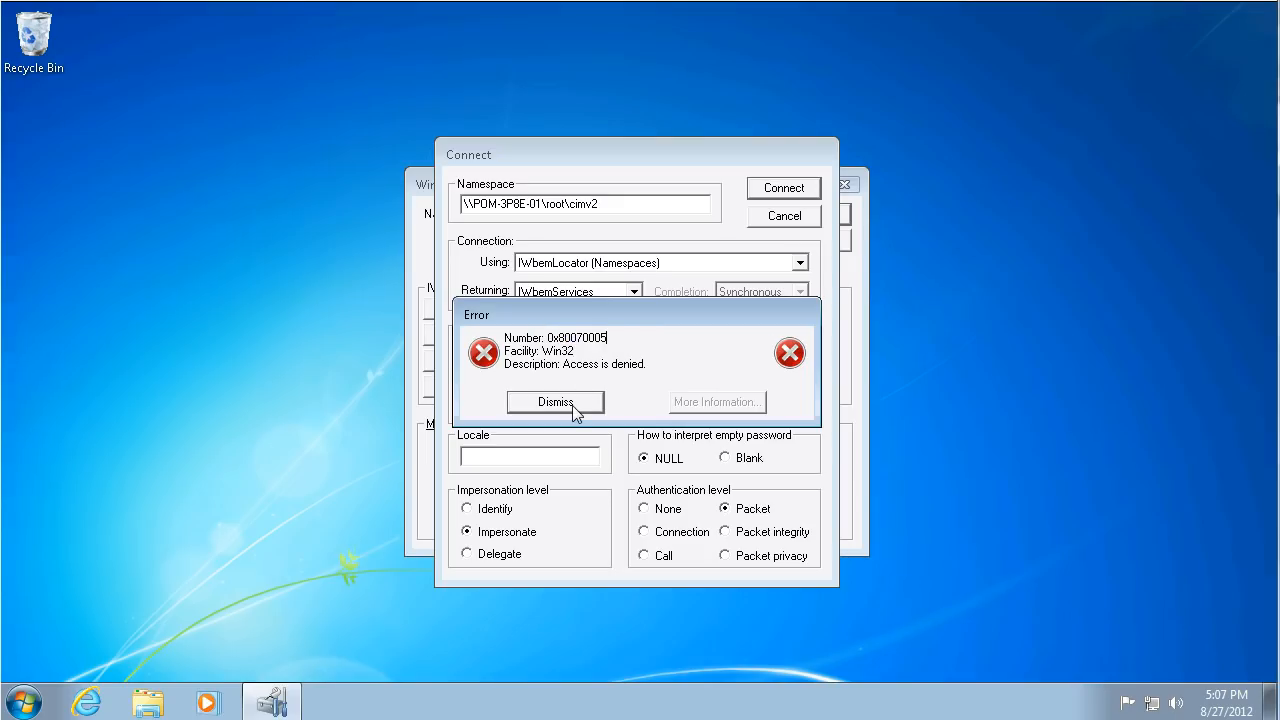
left_click(555, 401)
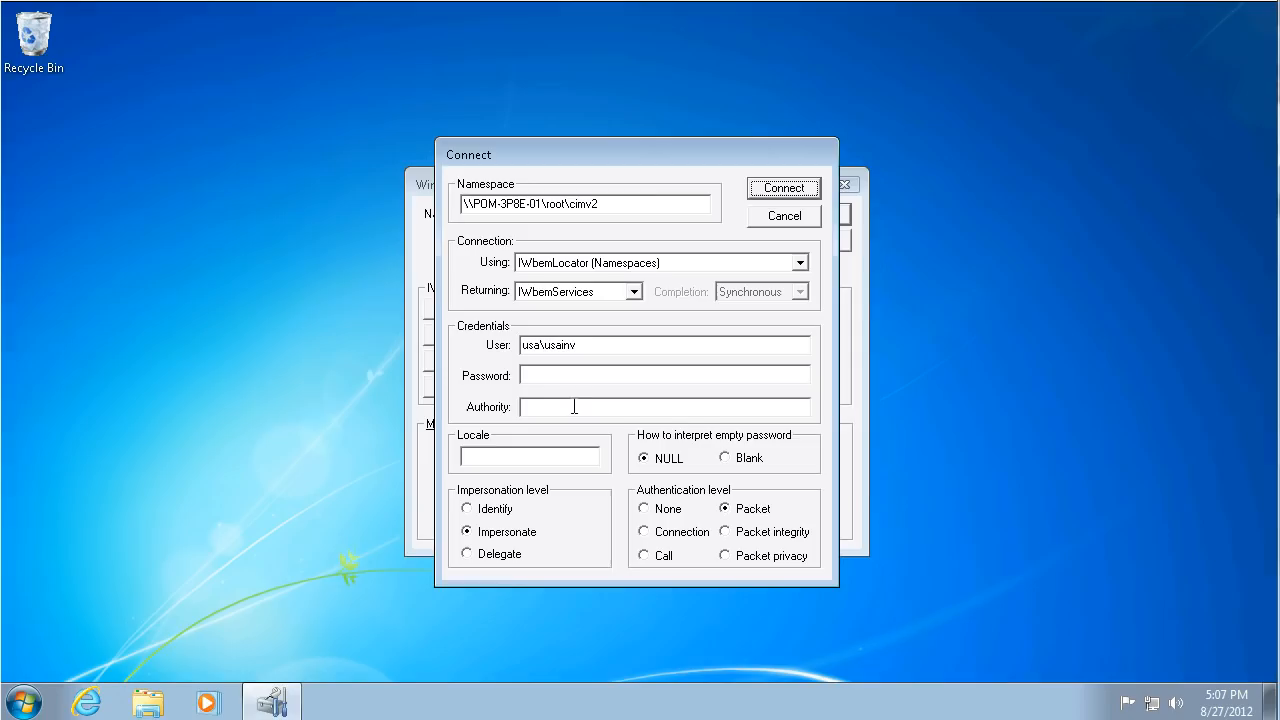
mouse_move(720, 155)
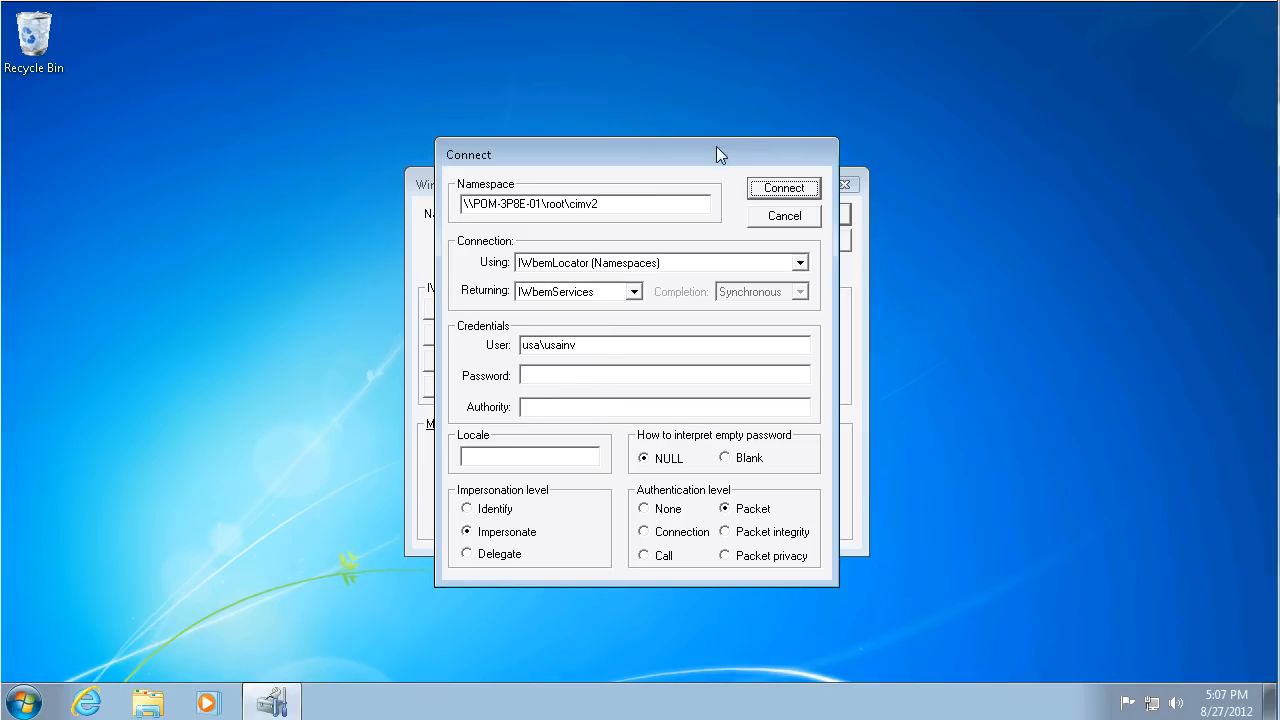
mouse_move(727, 155)
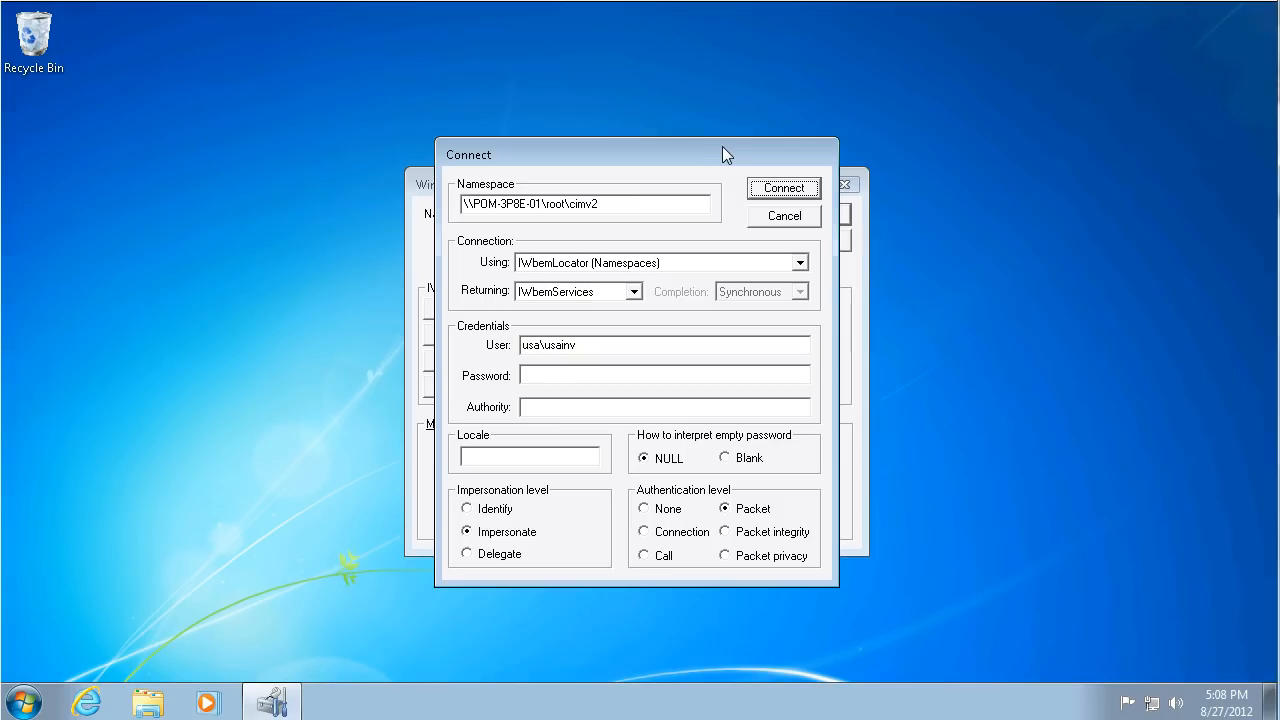
mouse_move(779, 222)
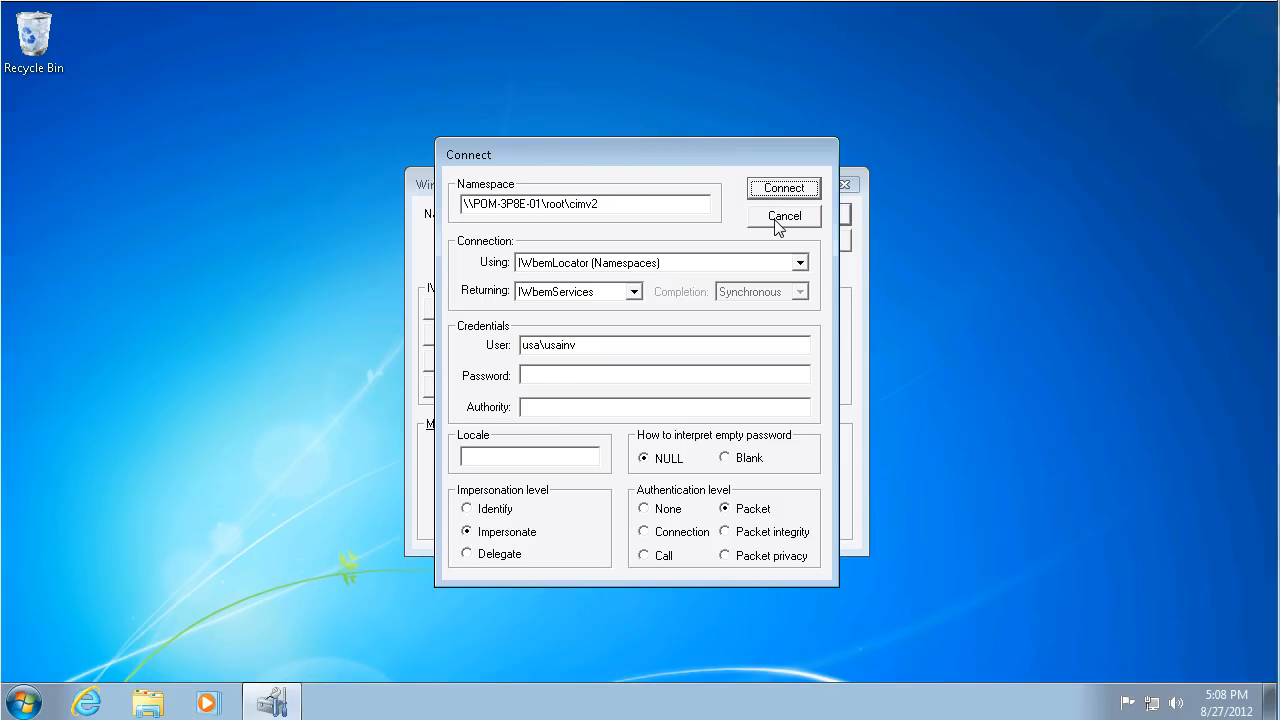